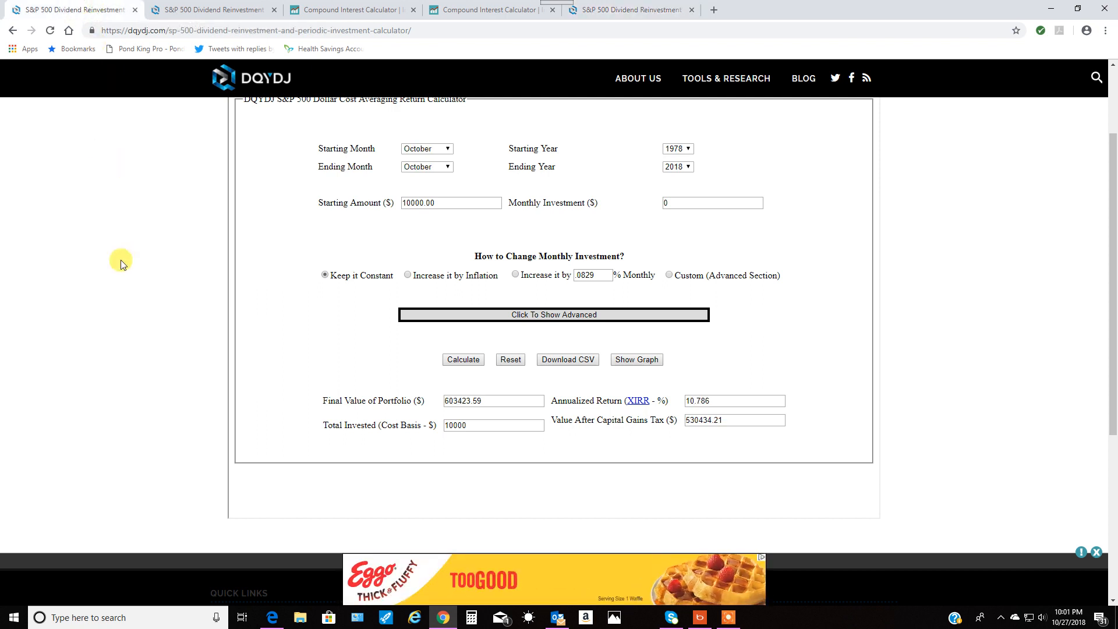
{"action": "mouse_move", "coordinate": [144, 314]}
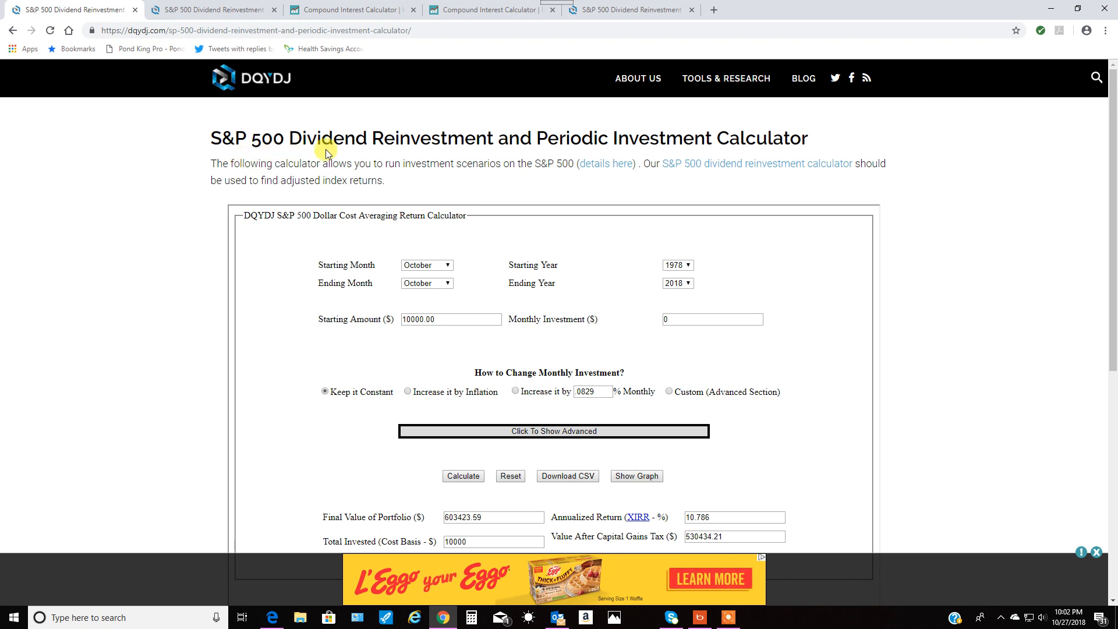
{"action": "mouse_move", "coordinate": [296, 282]}
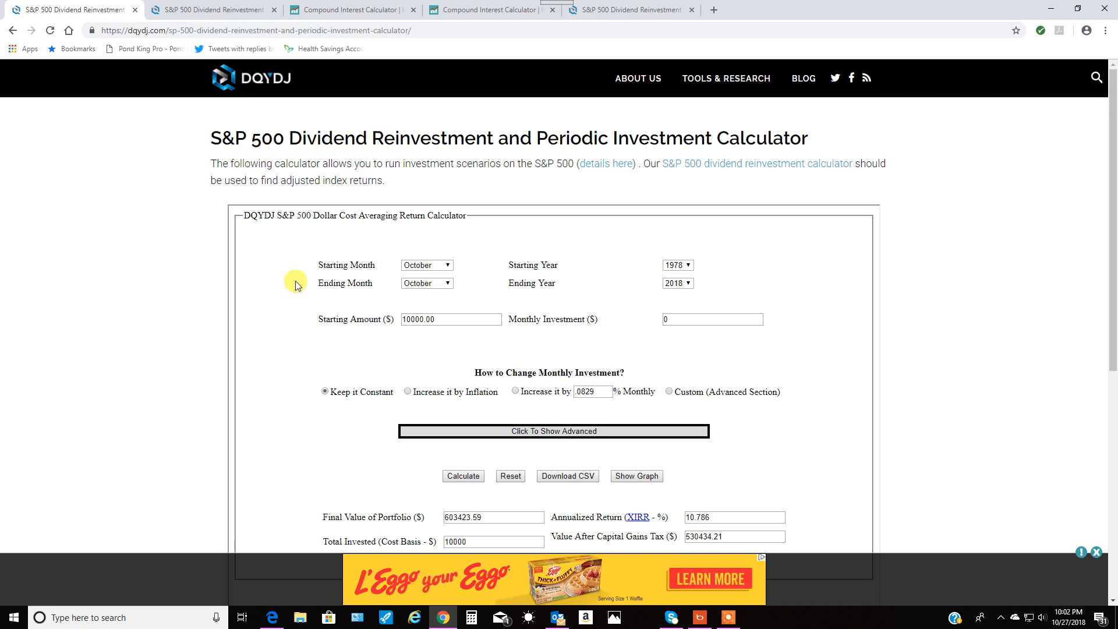
Step: Review the October 1988–2018 result where the $10,000 starting amount grows to $165,001.22
{"action": "scroll", "scroll_direction": "down", "scroll_amount": 3}
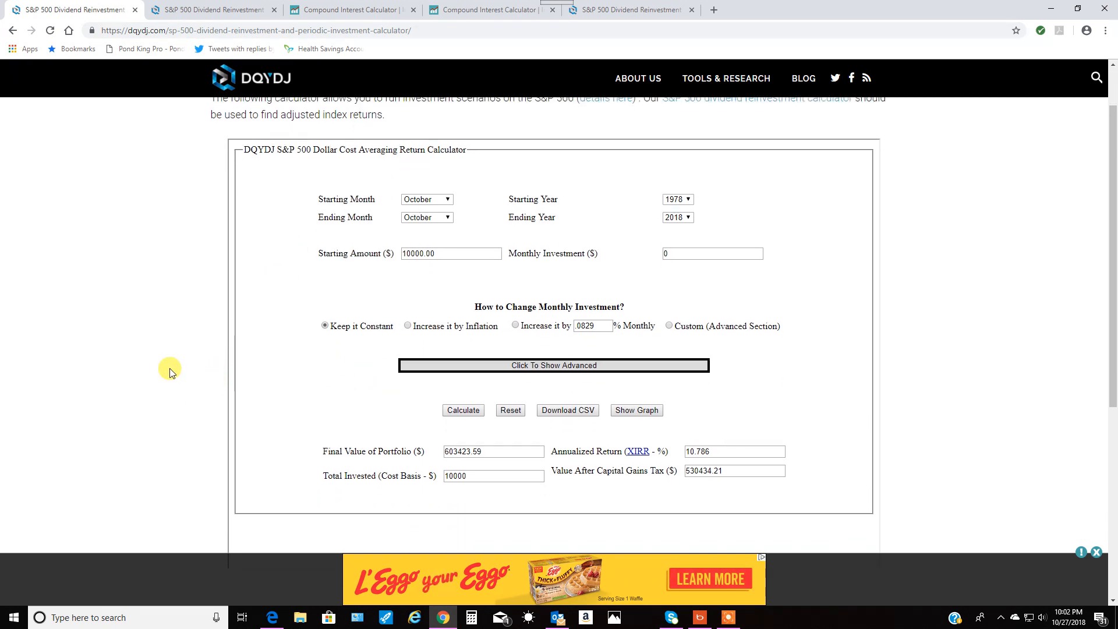
{"action": "scroll", "scroll_direction": "down", "scroll_amount": 3}
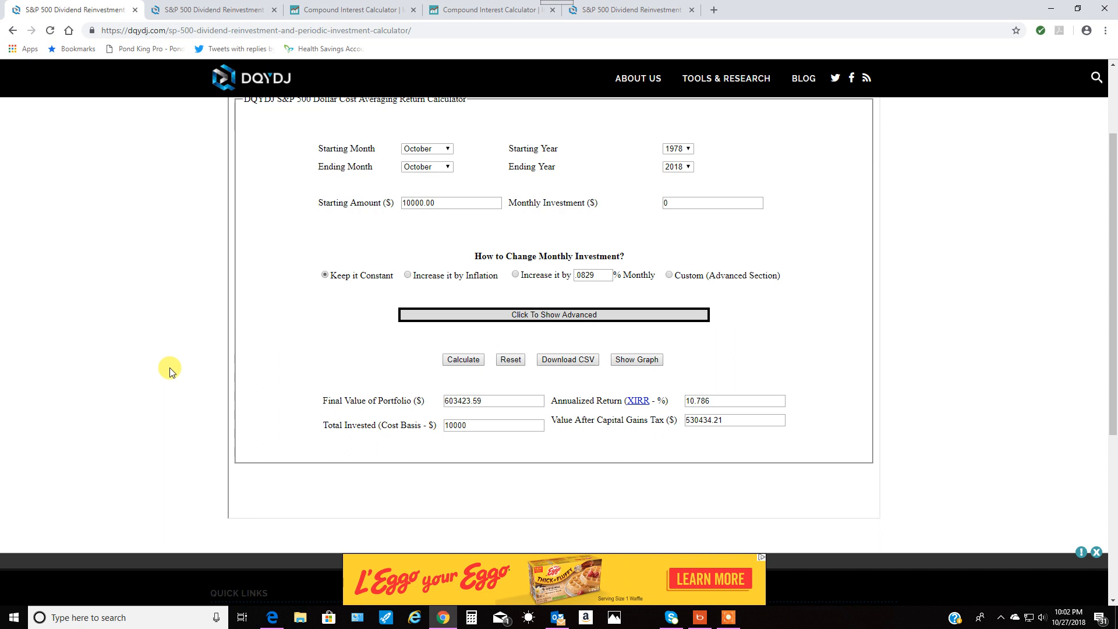
{"action": "mouse_move", "coordinate": [170, 367]}
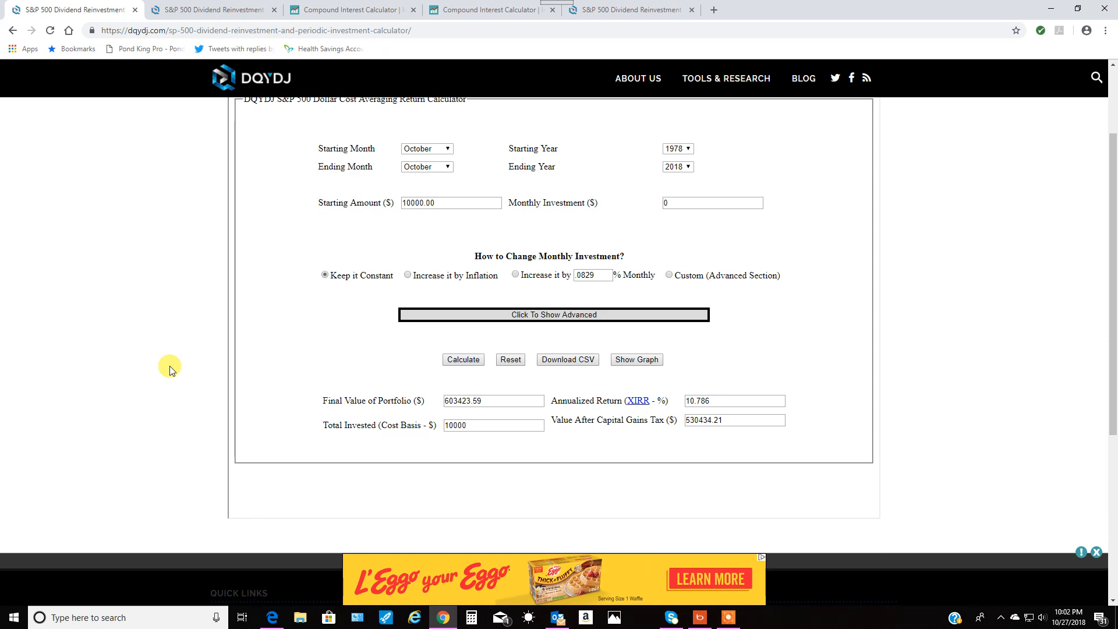
{"action": "mouse_move", "coordinate": [171, 373]}
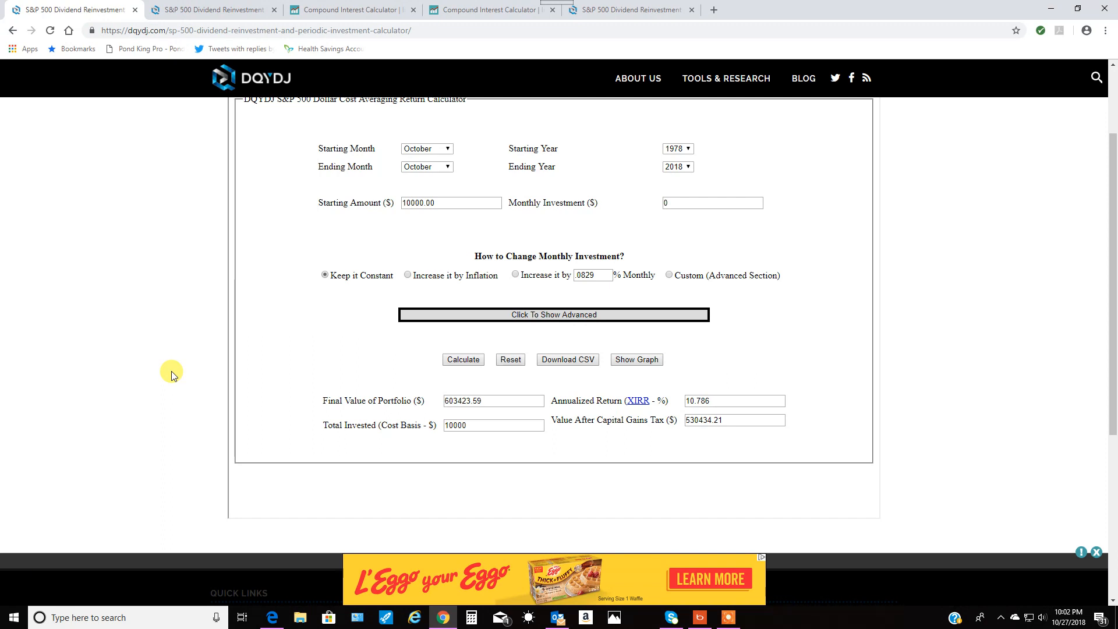
{"action": "mouse_move", "coordinate": [177, 375]}
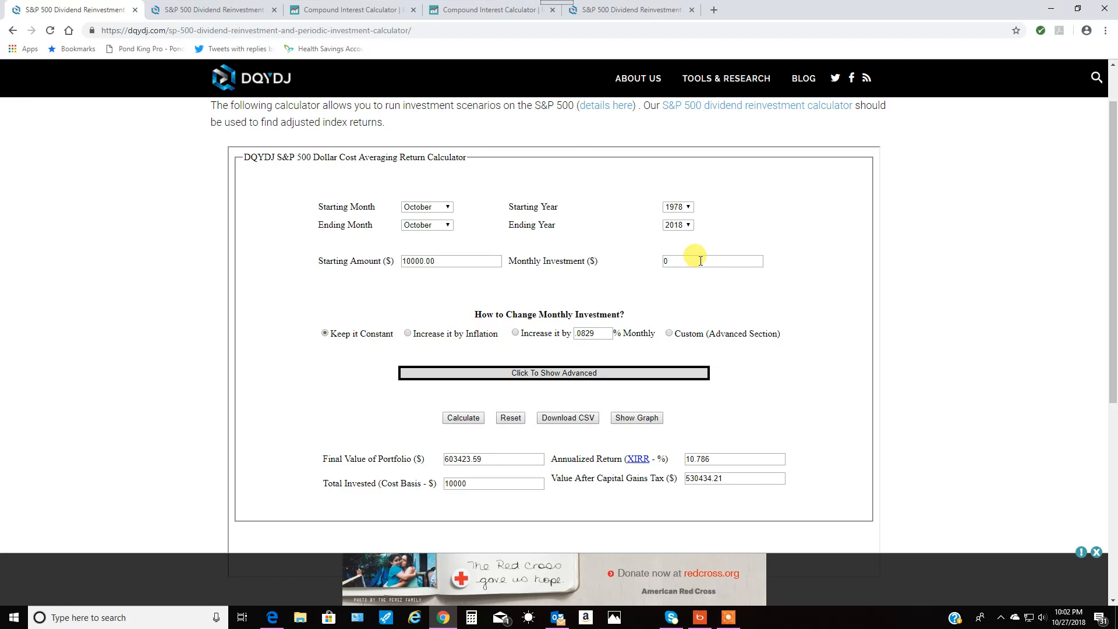
{"action": "mouse_move", "coordinate": [449, 252]}
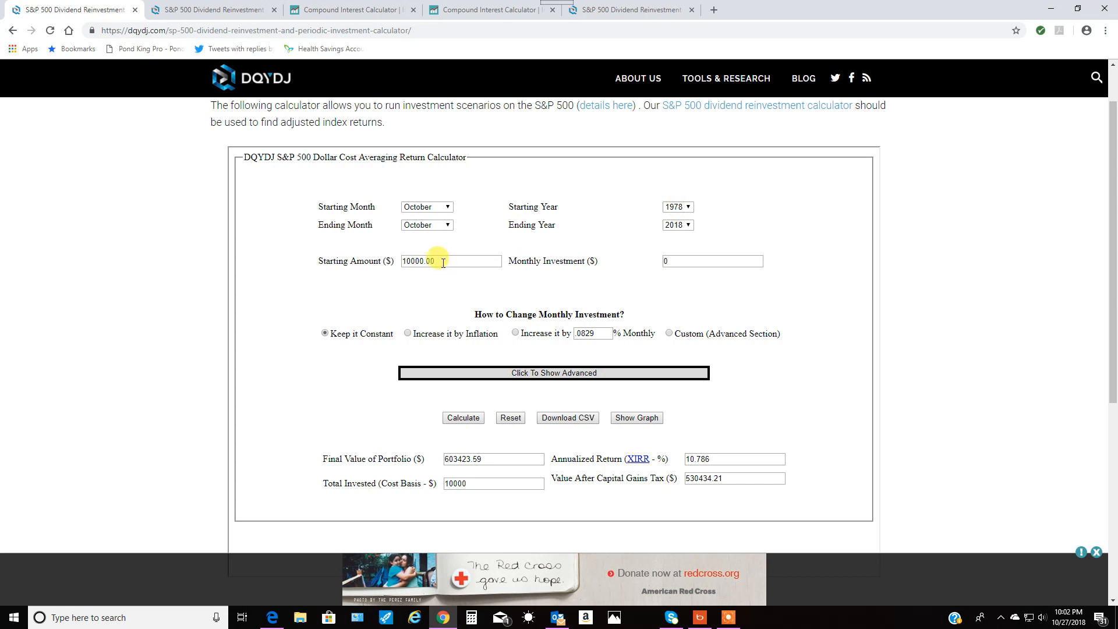
{"action": "left_click", "coordinate": [678, 207]}
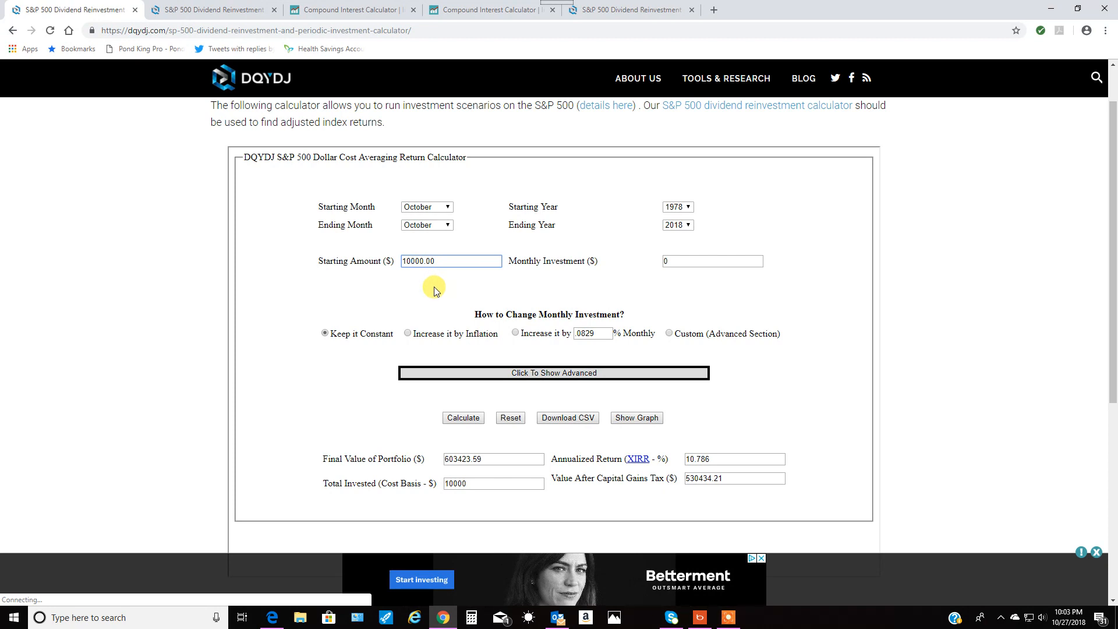
{"action": "mouse_move", "coordinate": [221, 396]}
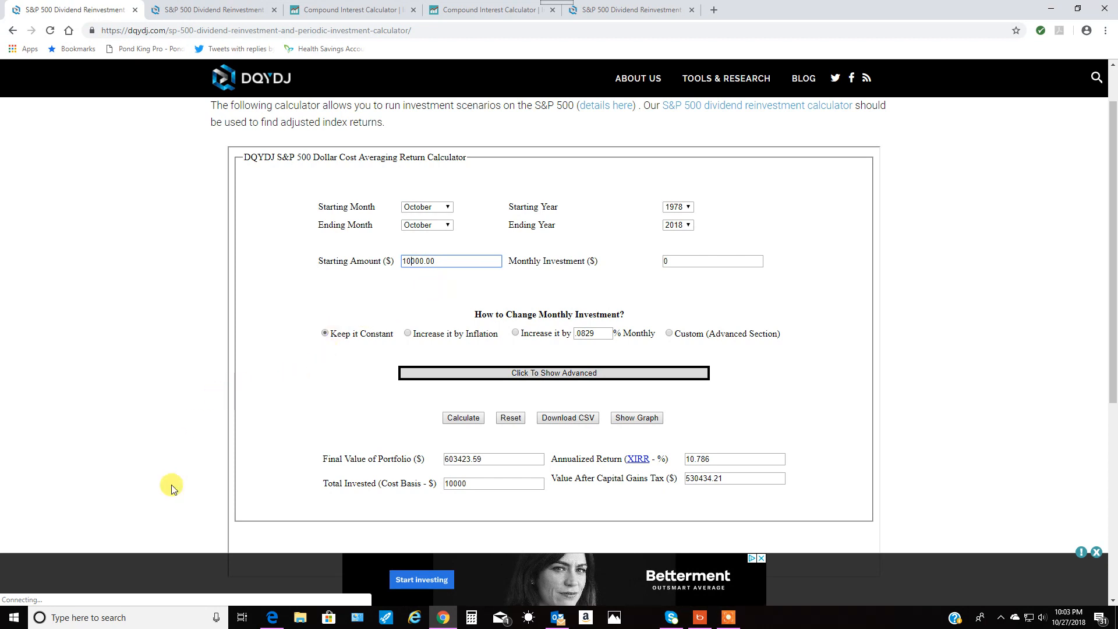
{"action": "mouse_move", "coordinate": [166, 480]}
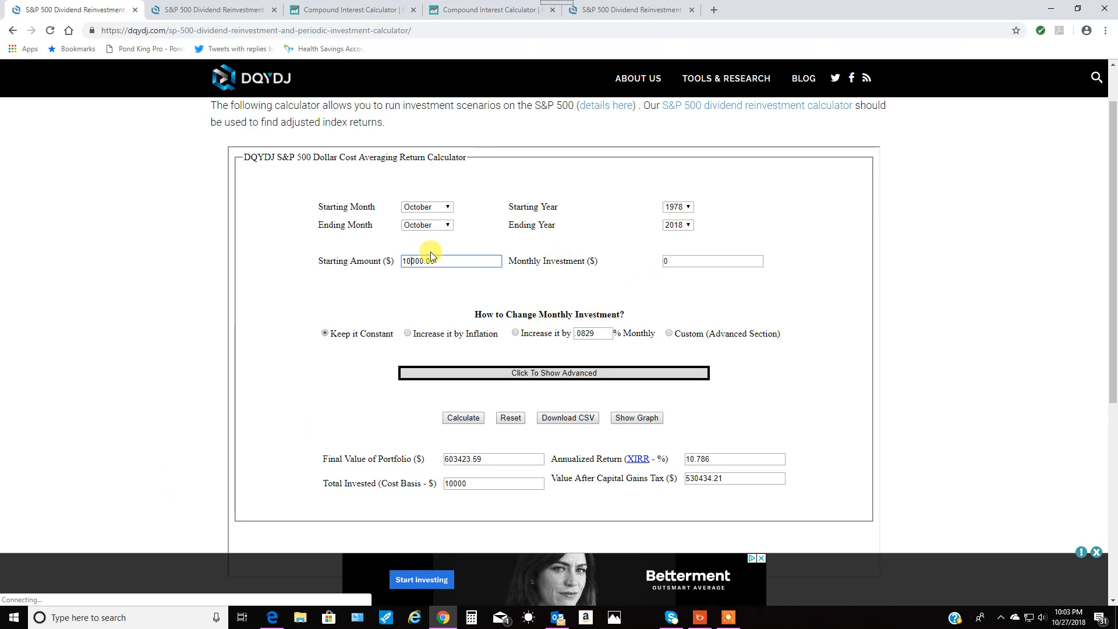
{"action": "mouse_move", "coordinate": [704, 429]}
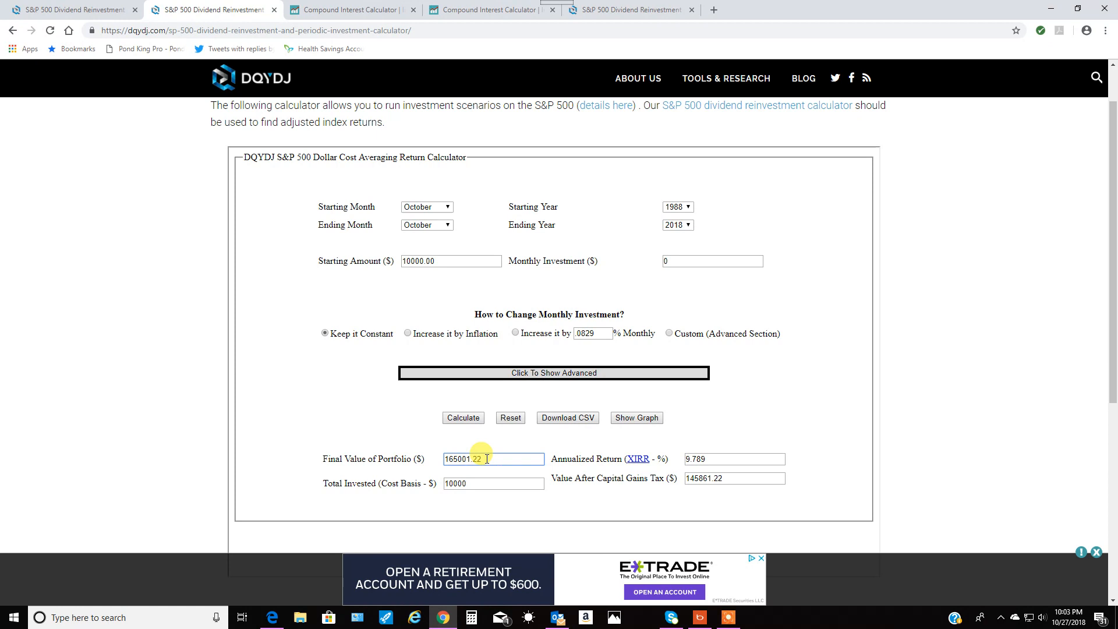
{"action": "mouse_move", "coordinate": [724, 452]}
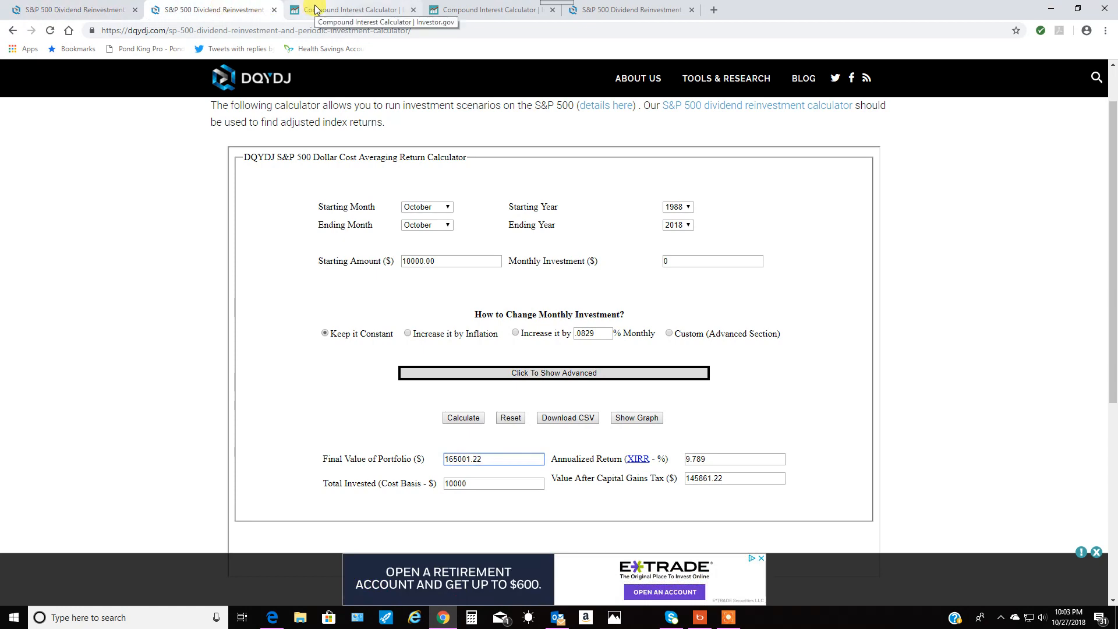
Step: View Investor.gov's $10,000 at 10% results: $174,494.02 over 30 years and $452,592.56 over 40 years
{"action": "left_click", "coordinate": [353, 9]}
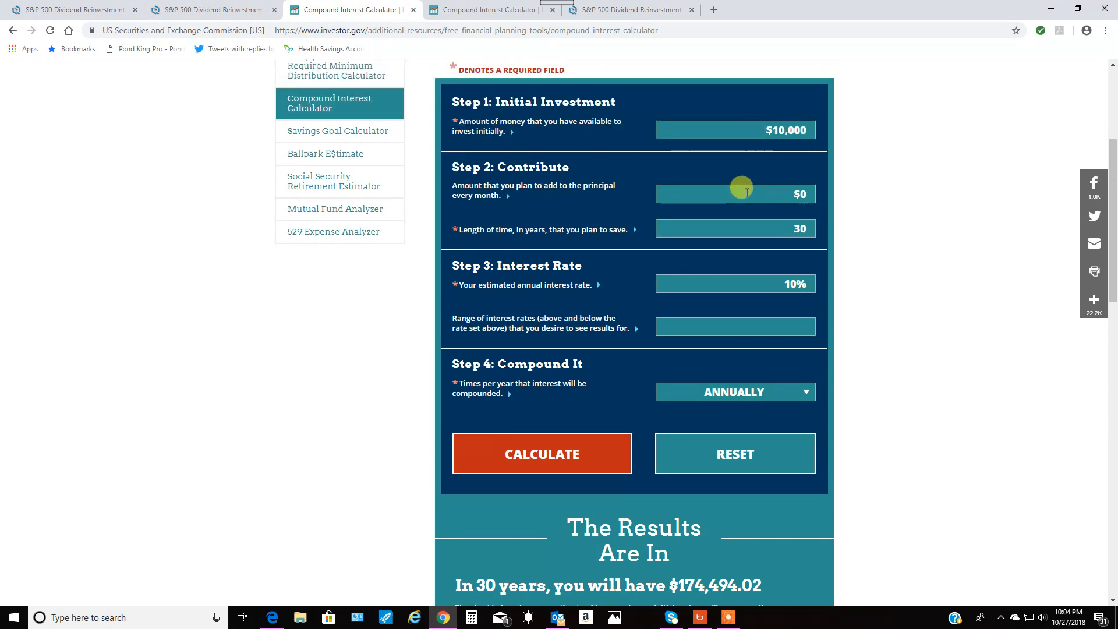
{"action": "mouse_move", "coordinate": [737, 238]}
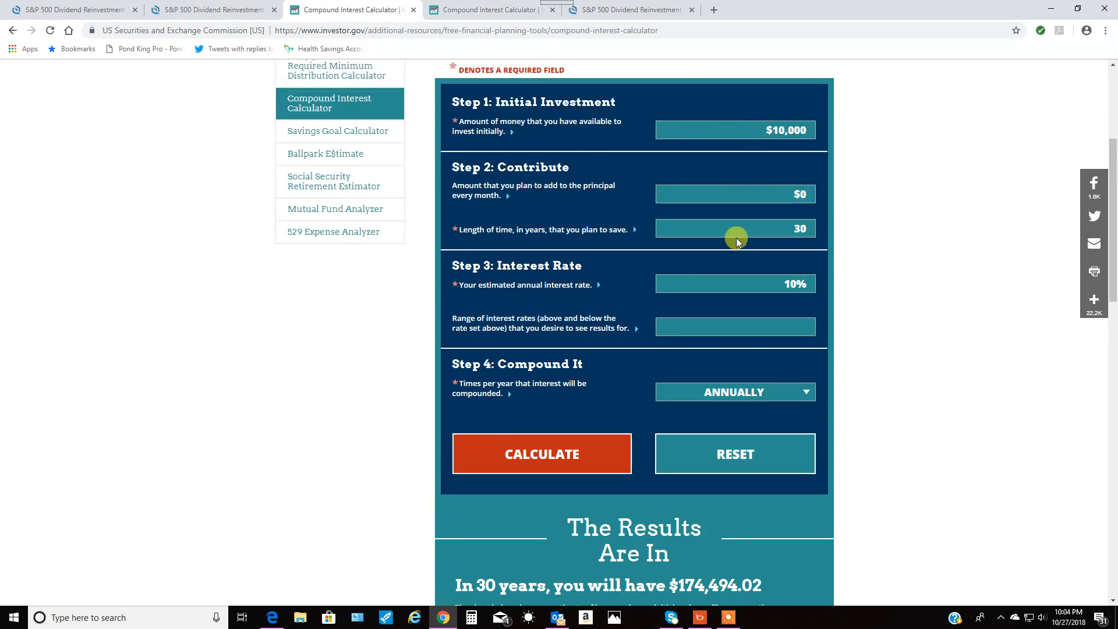
{"action": "scroll", "scroll_direction": "down", "scroll_amount": 3}
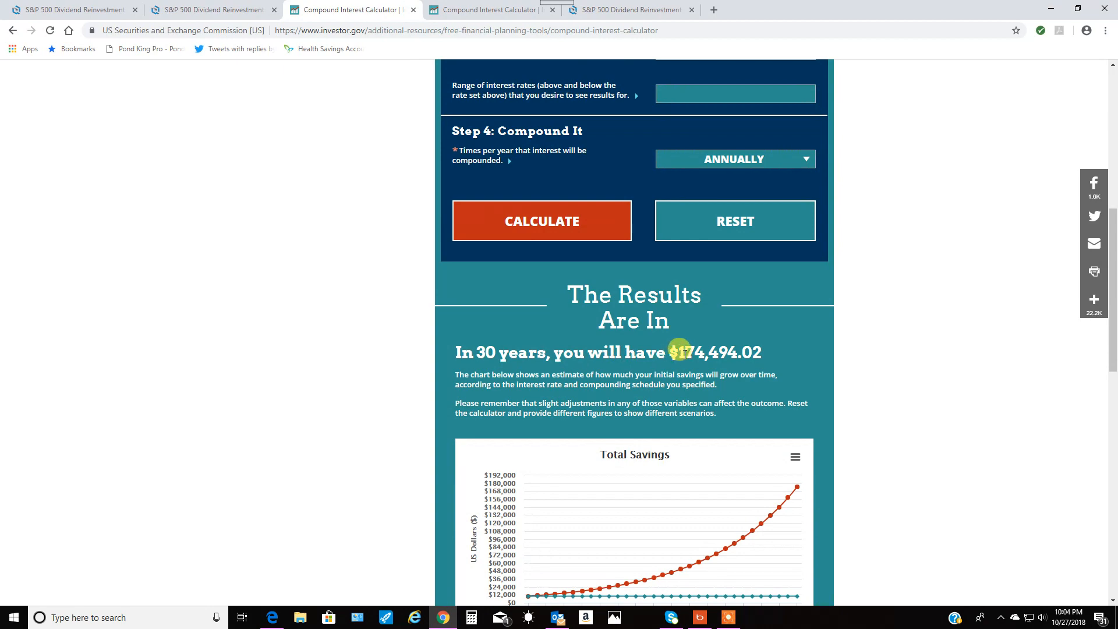
{"action": "left_click", "coordinate": [76, 10]}
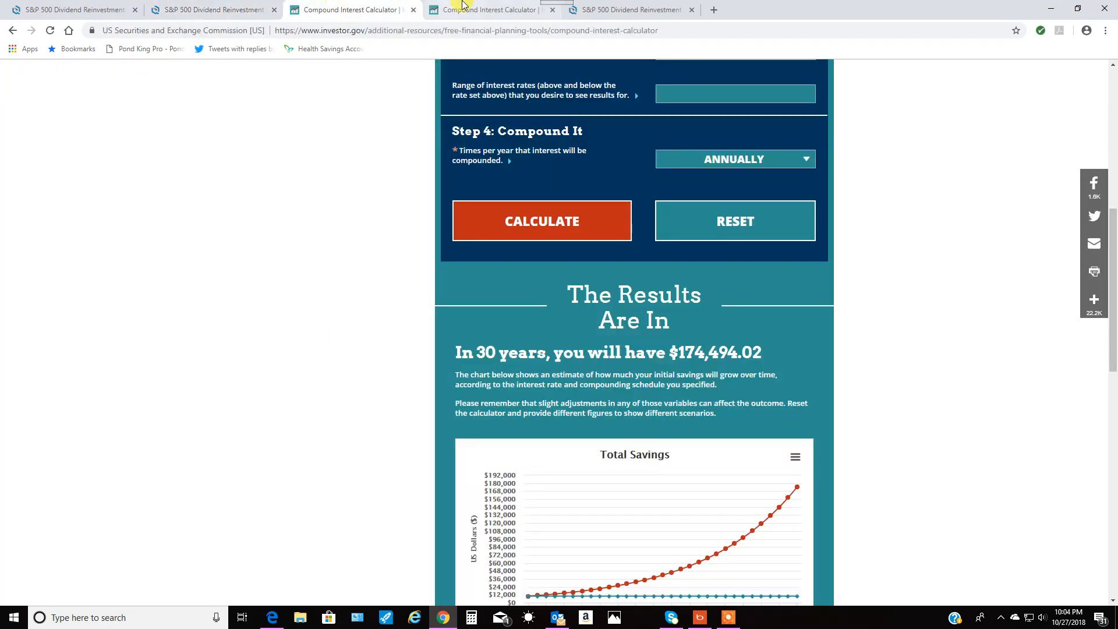
{"action": "scroll", "scroll_direction": "up", "scroll_amount": 3}
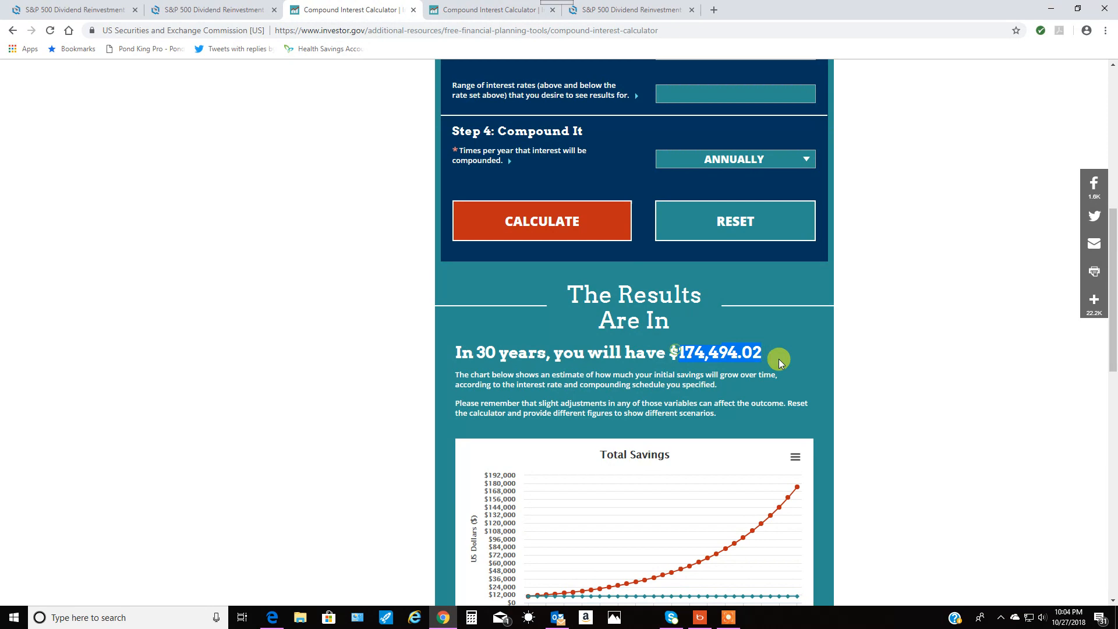
{"action": "mouse_move", "coordinate": [739, 343]}
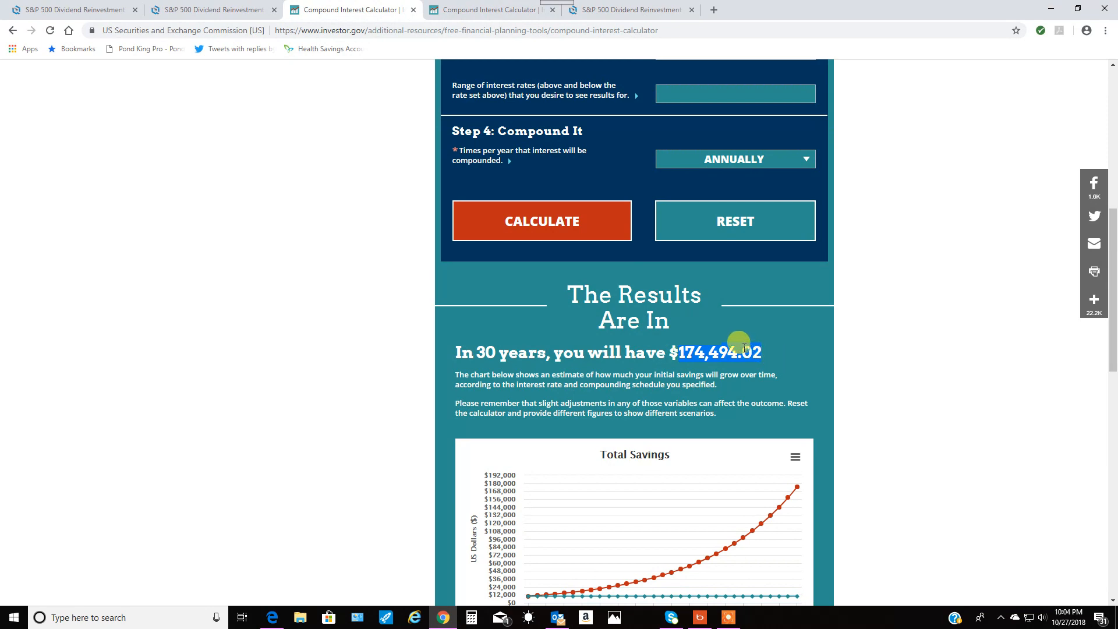
Step: Review the compound interest breakdown, then return to the March 1979–2009 S&P scenario
{"action": "scroll", "scroll_direction": "up", "scroll_amount": 3}
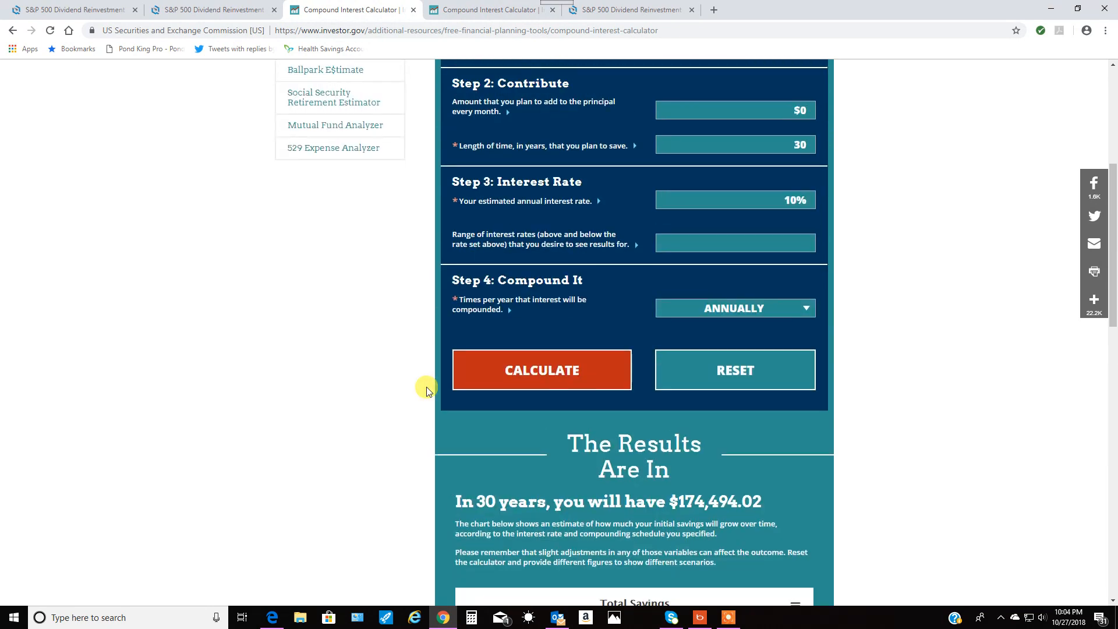
{"action": "scroll", "scroll_direction": "down", "scroll_amount": 3}
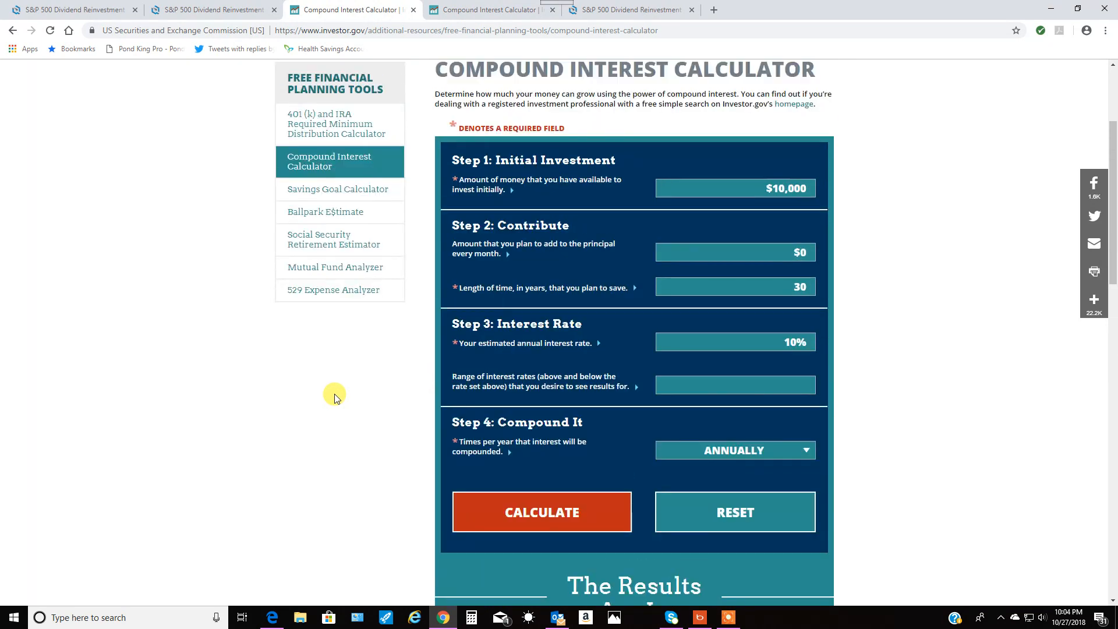
{"action": "scroll", "scroll_direction": "down", "scroll_amount": 3}
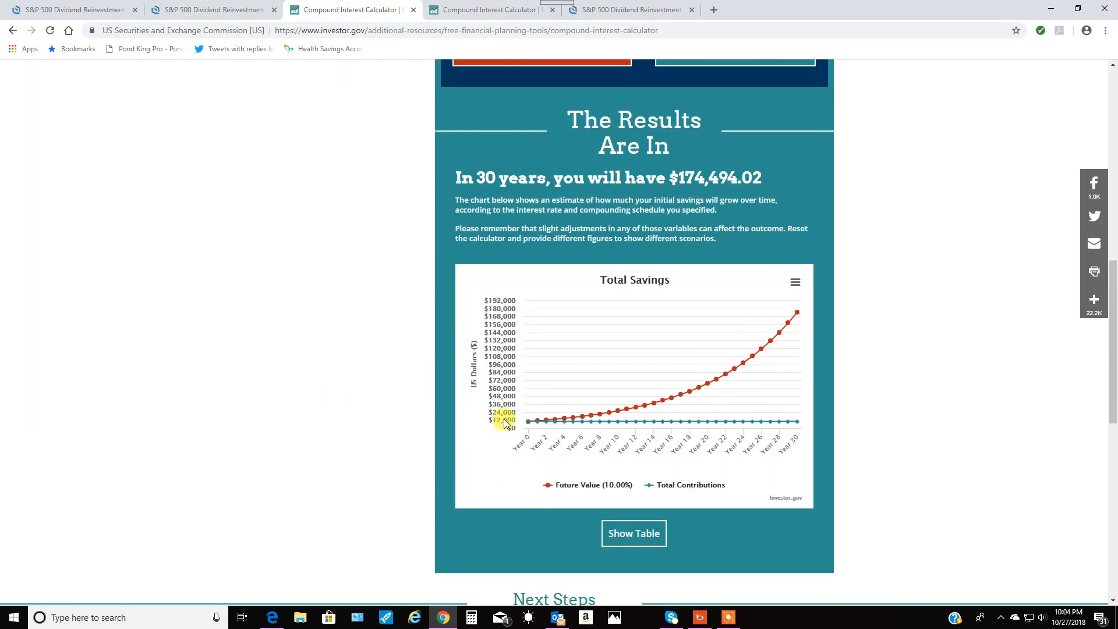
{"action": "scroll", "scroll_direction": "up", "scroll_amount": 3}
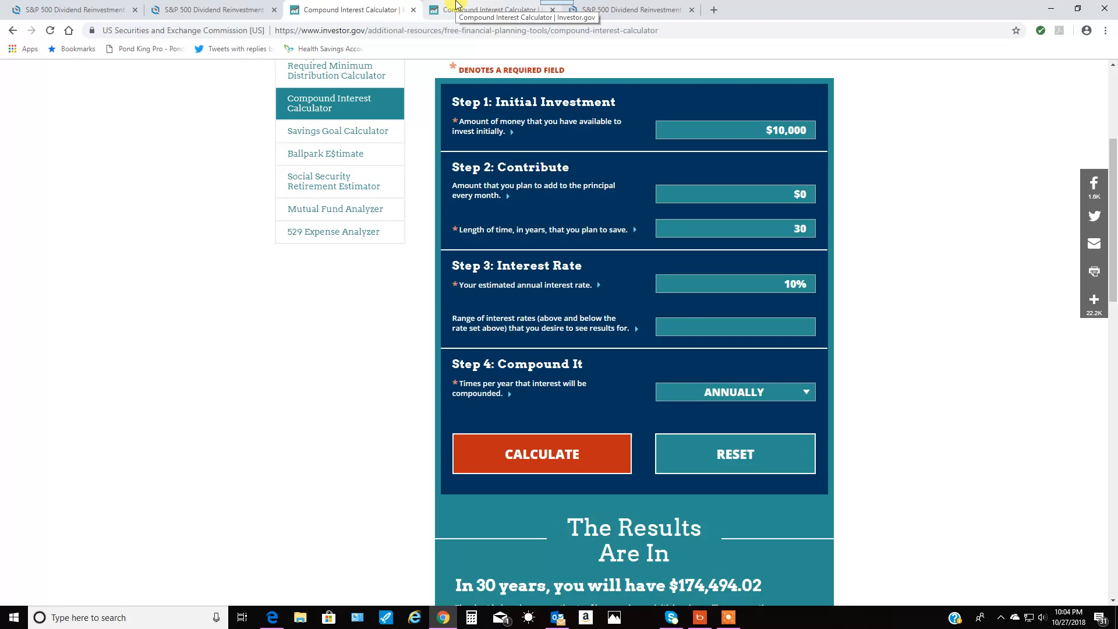
{"action": "scroll", "scroll_direction": "down", "scroll_amount": 3}
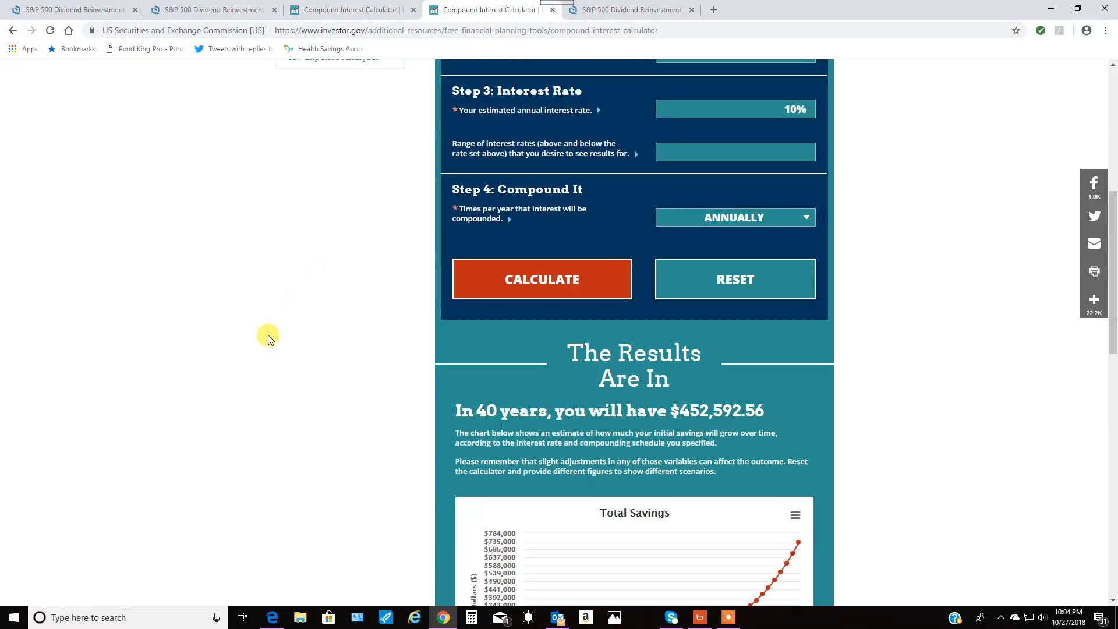
{"action": "left_click", "coordinate": [636, 9]}
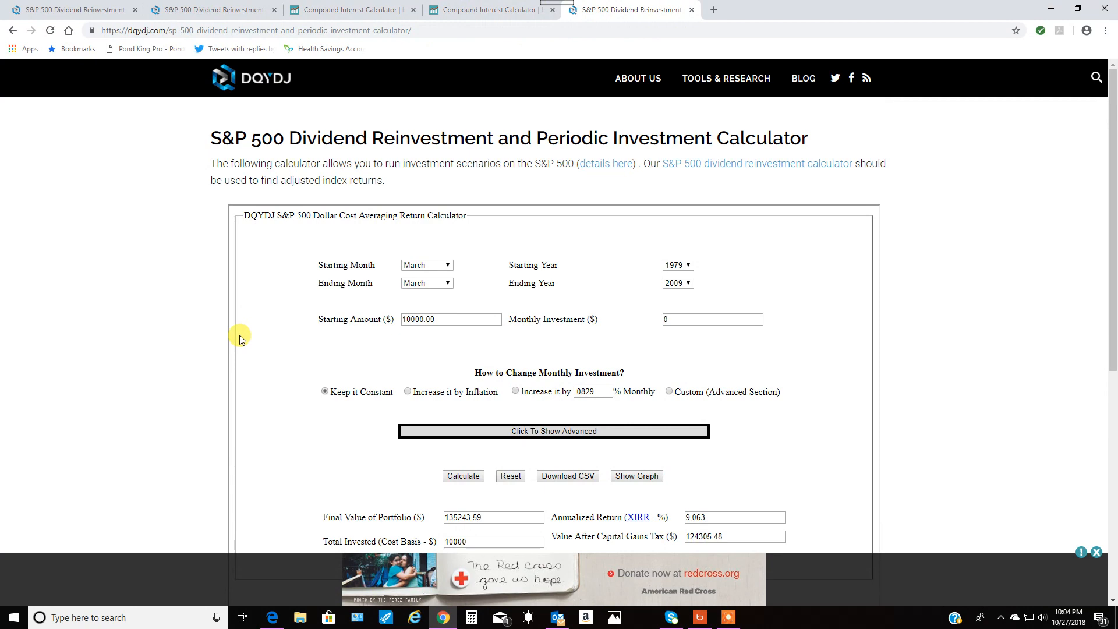
Step: Run the 1979–2009 scenario showing $10,000 growing to $135,243.59
{"action": "scroll", "scroll_direction": "down", "scroll_amount": 3}
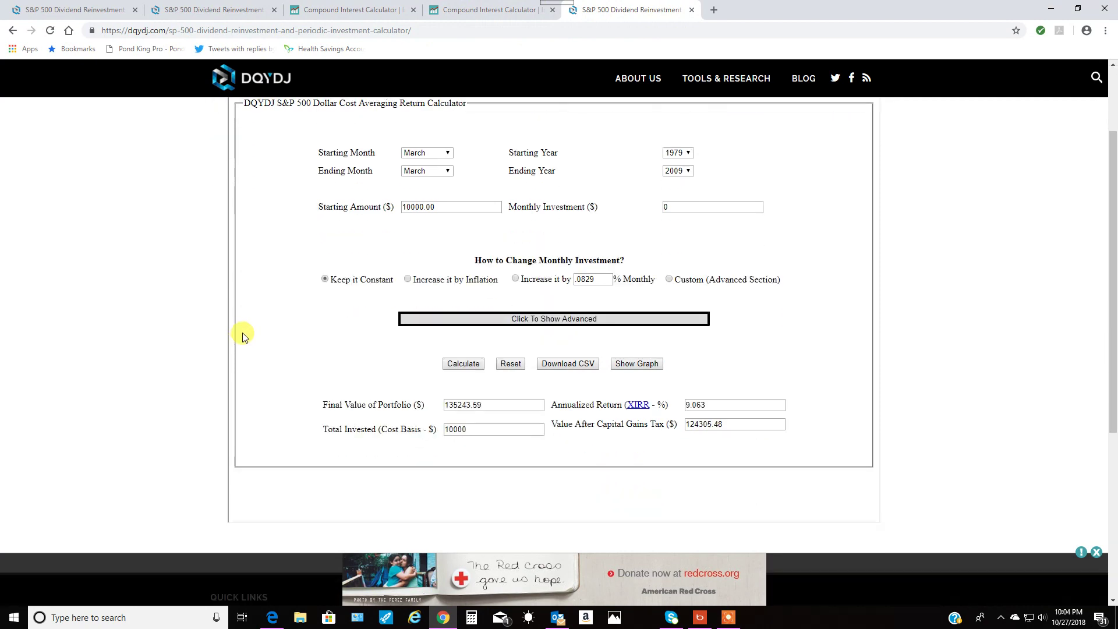
{"action": "scroll", "scroll_direction": "down", "scroll_amount": 3}
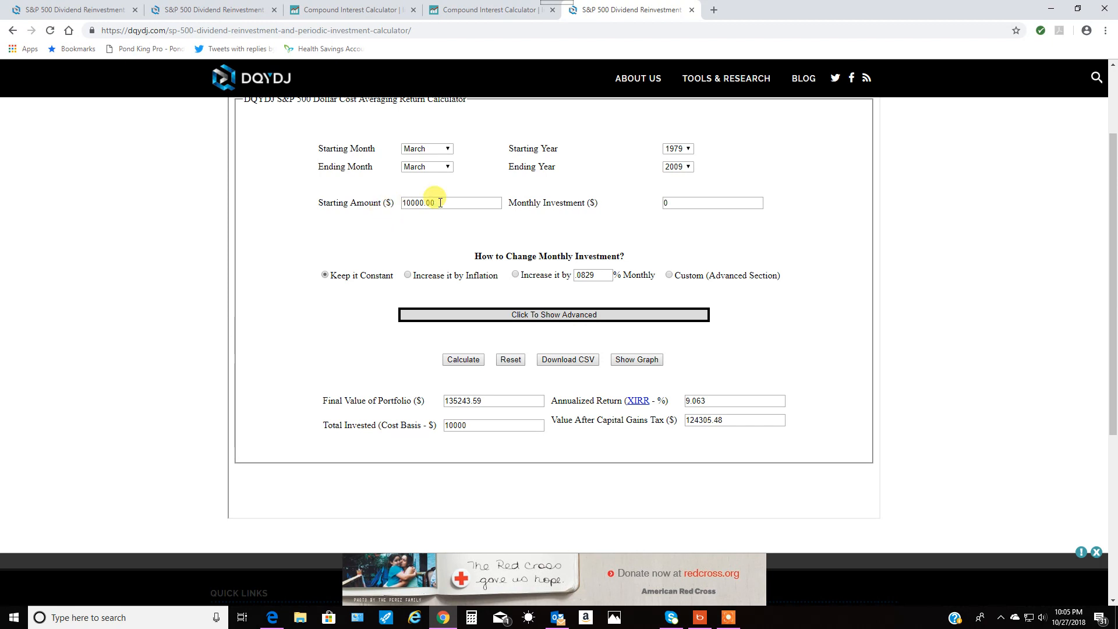
{"action": "double_click", "coordinate": [429, 202]}
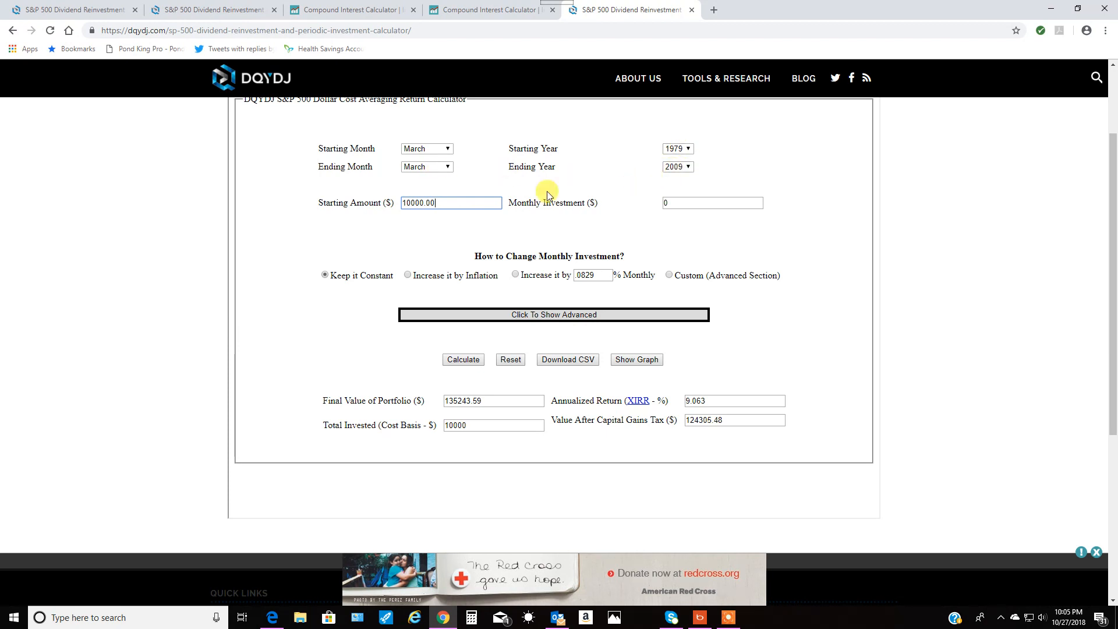
{"action": "mouse_move", "coordinate": [445, 401]}
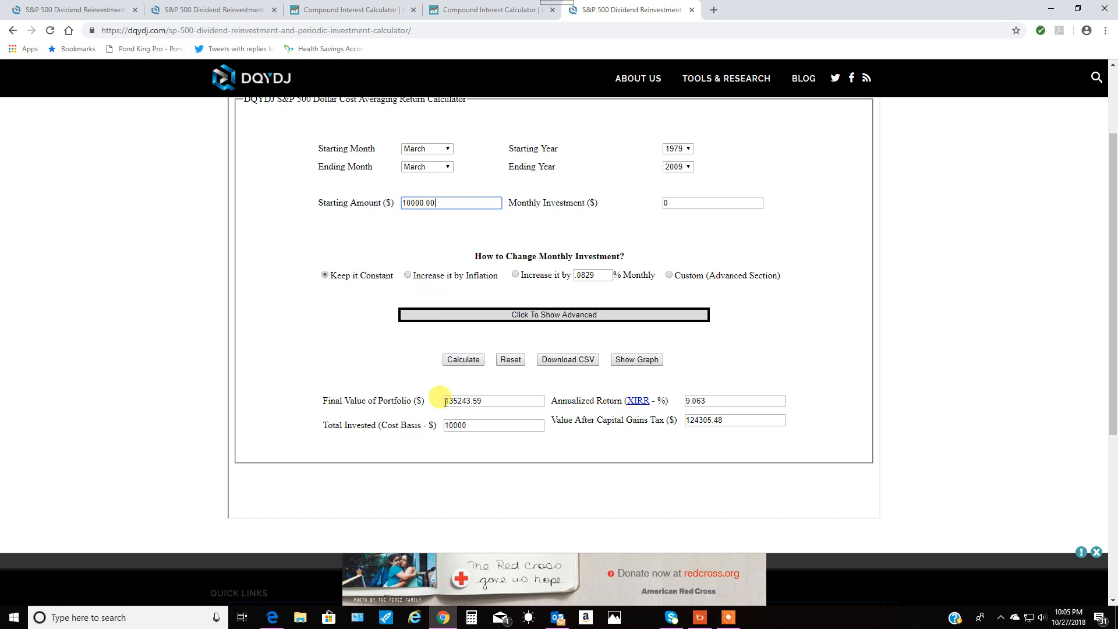
{"action": "double_click", "coordinate": [465, 401]}
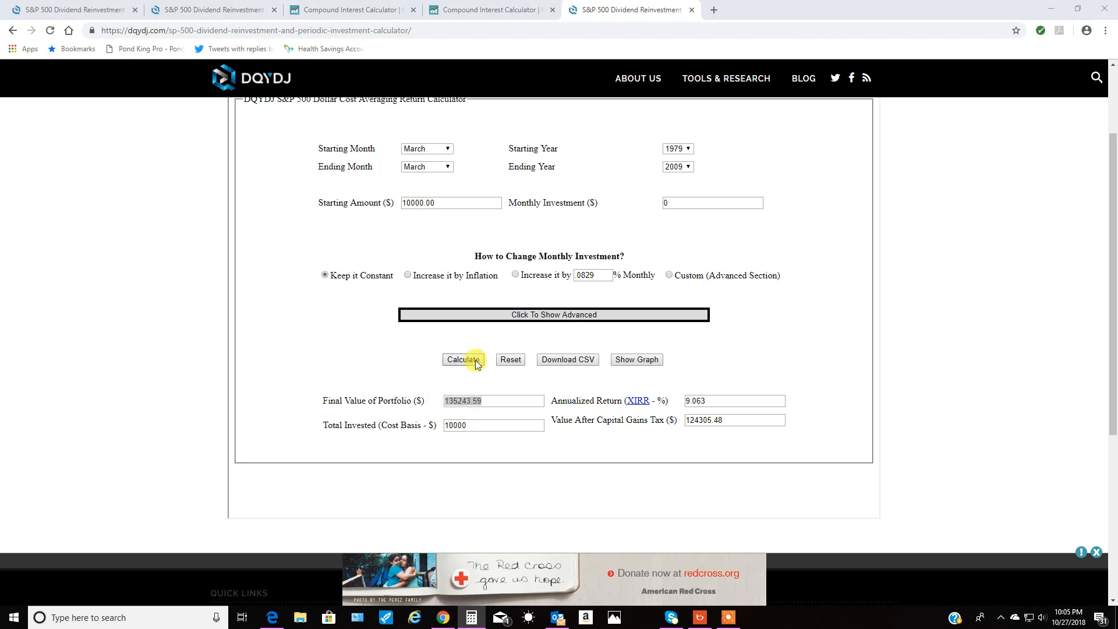
{"action": "left_click", "coordinate": [472, 618]}
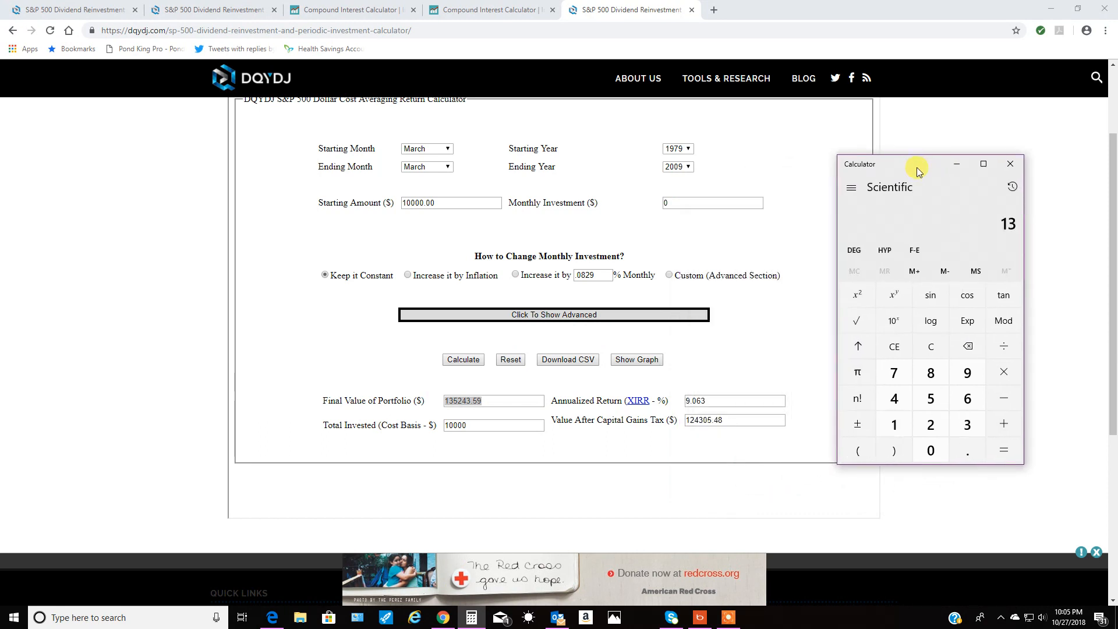
Step: Divide 135243 by 10000 in the Windows Calculator to get about 13.52 times growth
{"action": "left_click", "coordinate": [895, 399]}
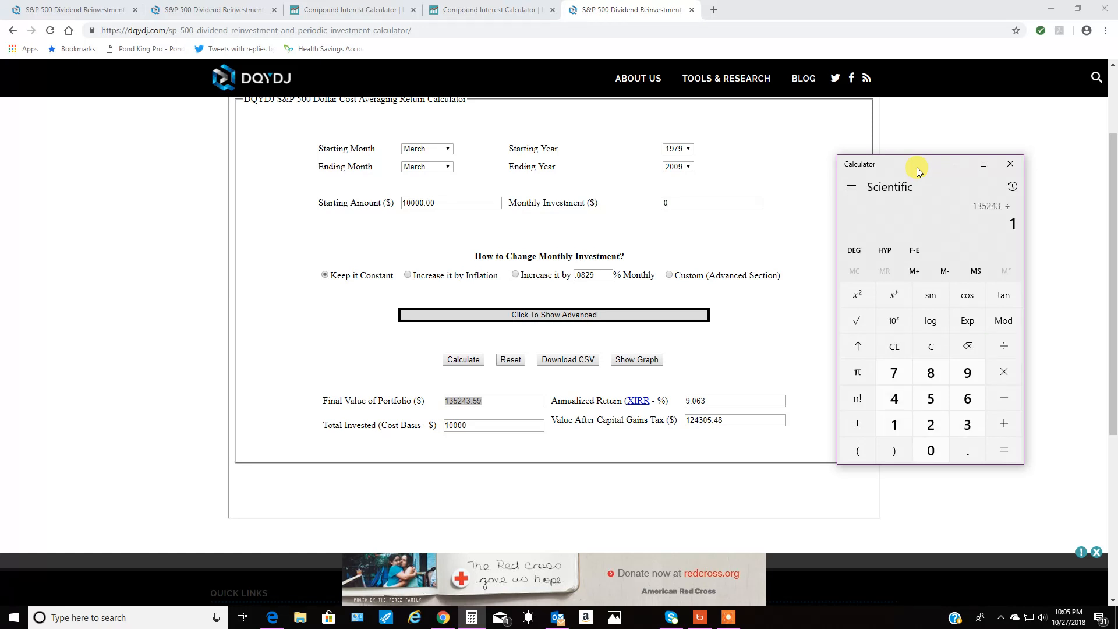
{"action": "left_click", "coordinate": [1004, 450]}
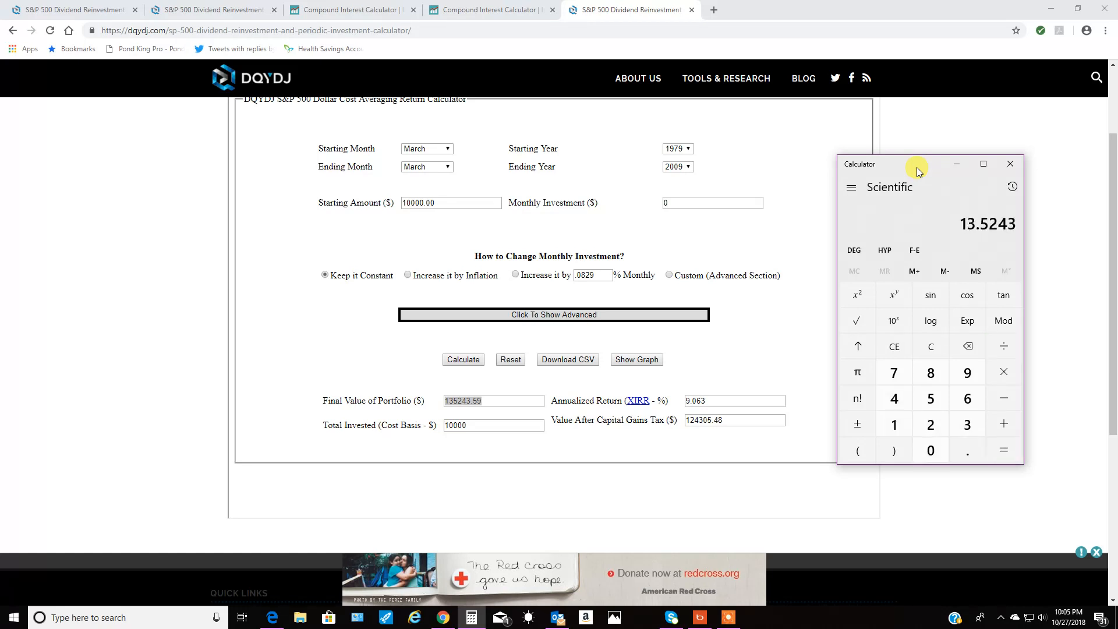
{"action": "mouse_move", "coordinate": [963, 228]}
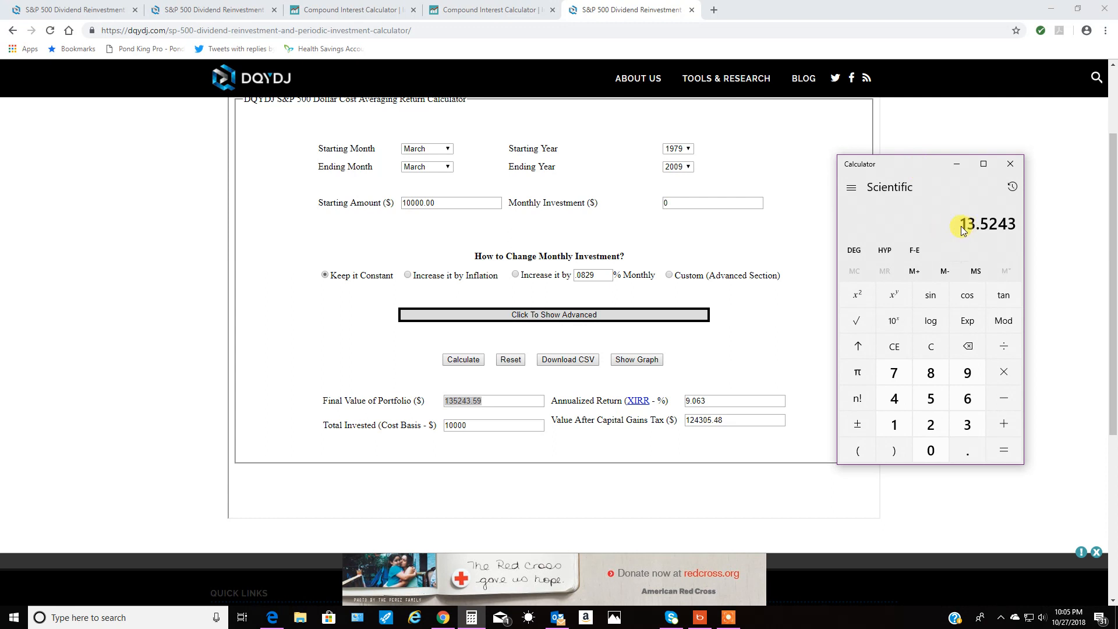
{"action": "left_click", "coordinate": [1010, 163]}
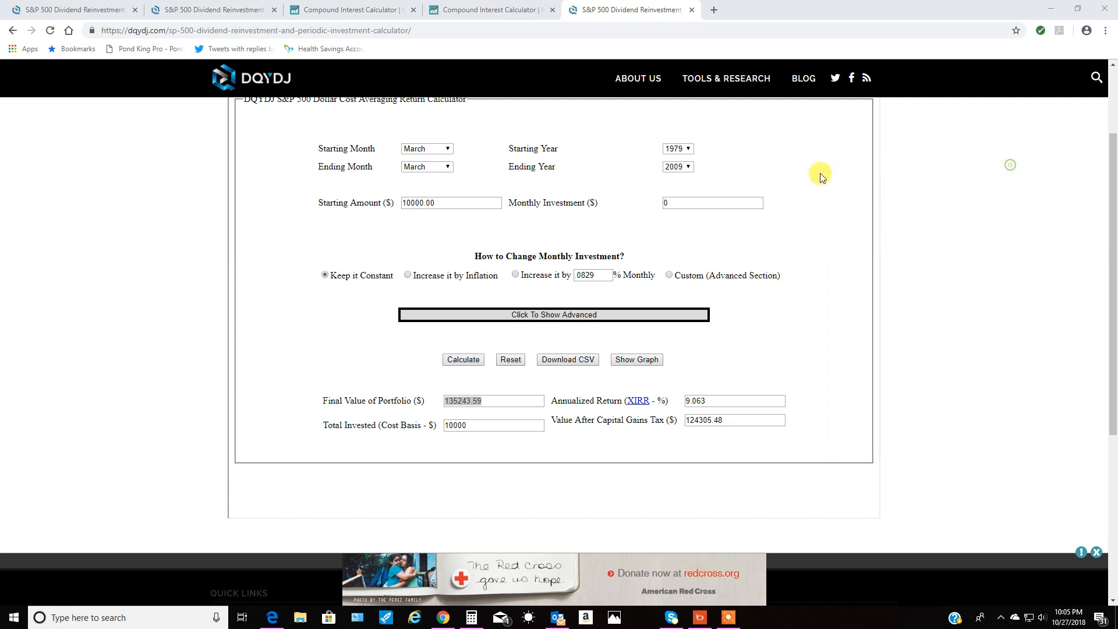
Step: Add a $100 monthly investment, giving $255,770.21 on $46,000 invested
{"action": "left_click", "coordinate": [679, 149]}
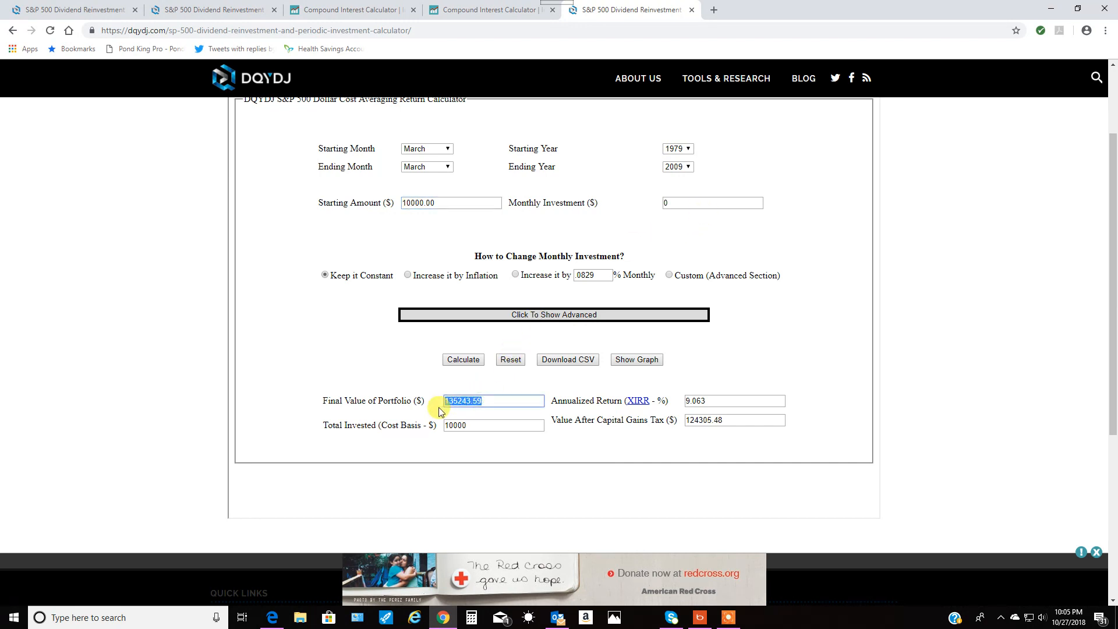
{"action": "left_click", "coordinate": [713, 202]}
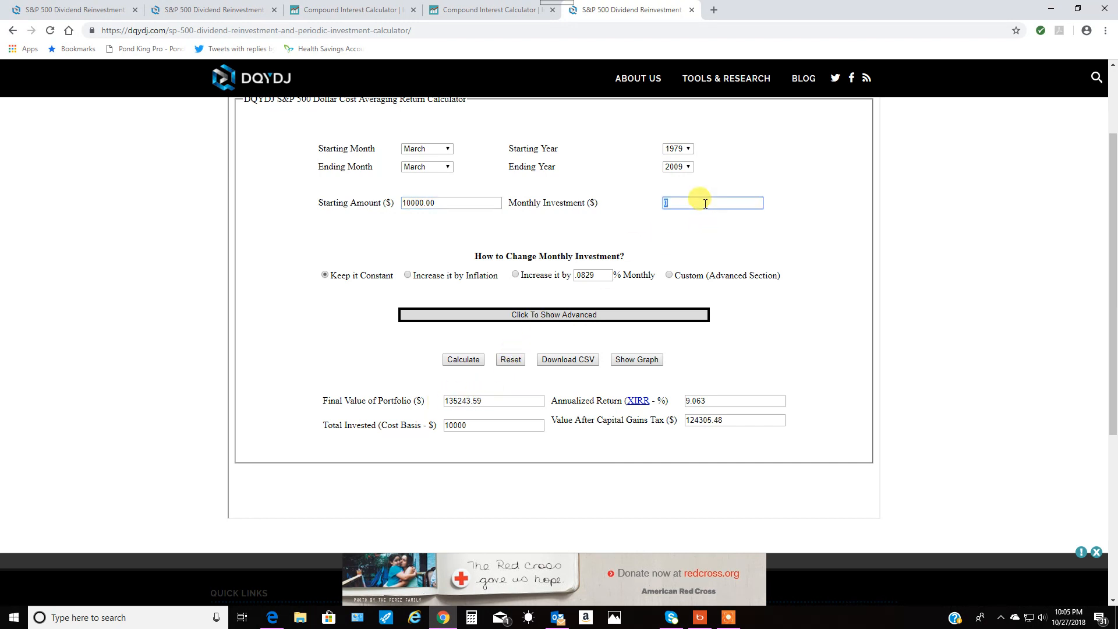
{"action": "type", "text": "100"}
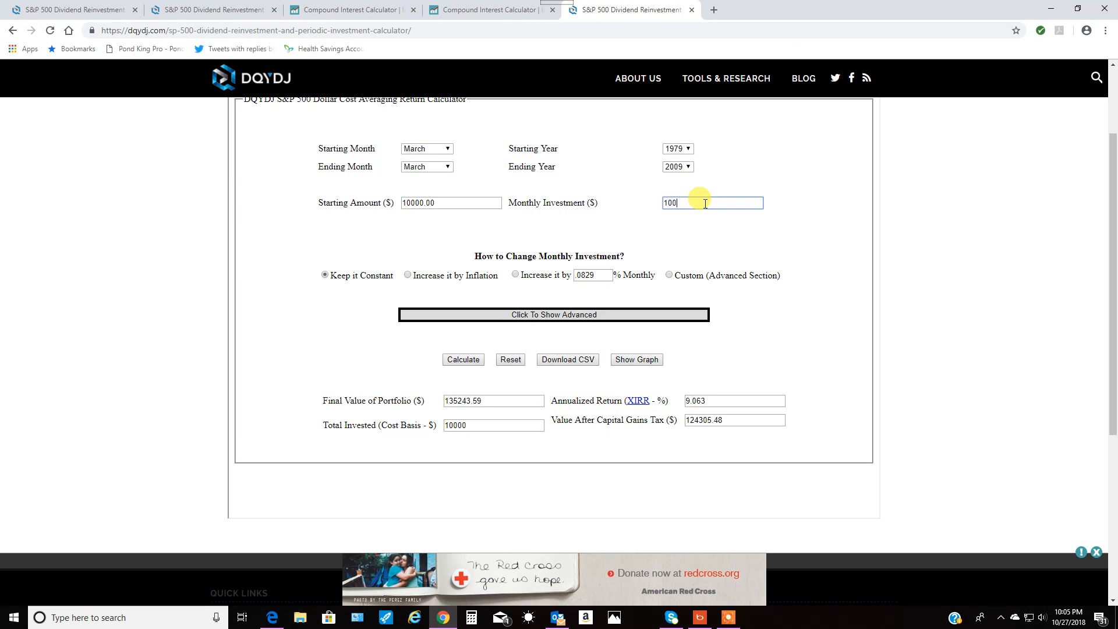
{"action": "left_click", "coordinate": [464, 359]}
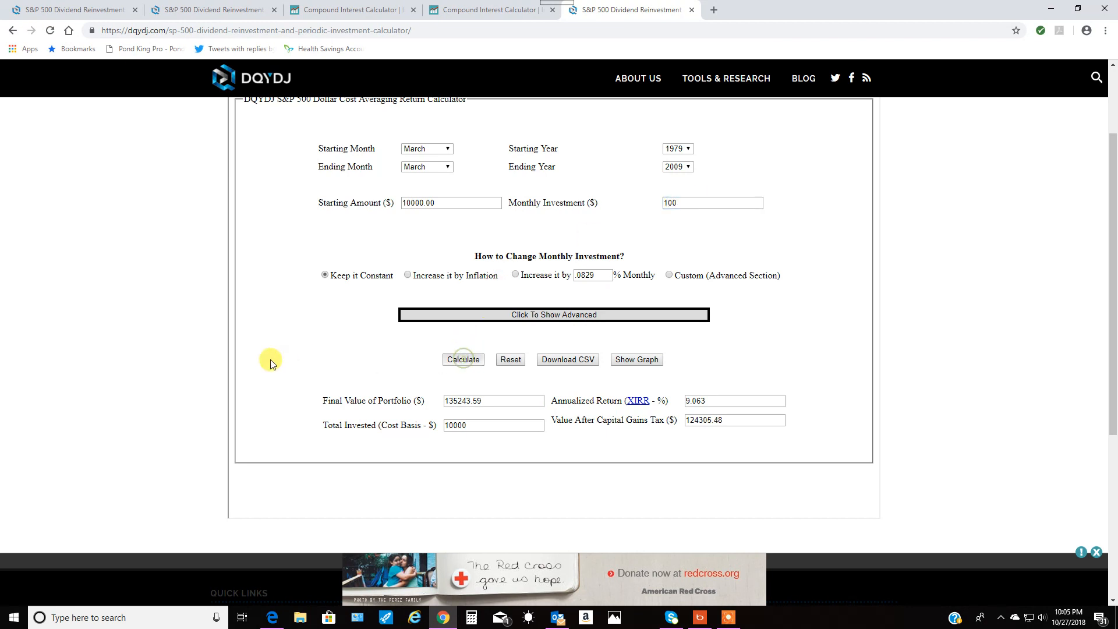
Step: Raise the monthly investment to $200, giving $378,296.84 on $82,000 invested
{"action": "left_click", "coordinate": [464, 359]}
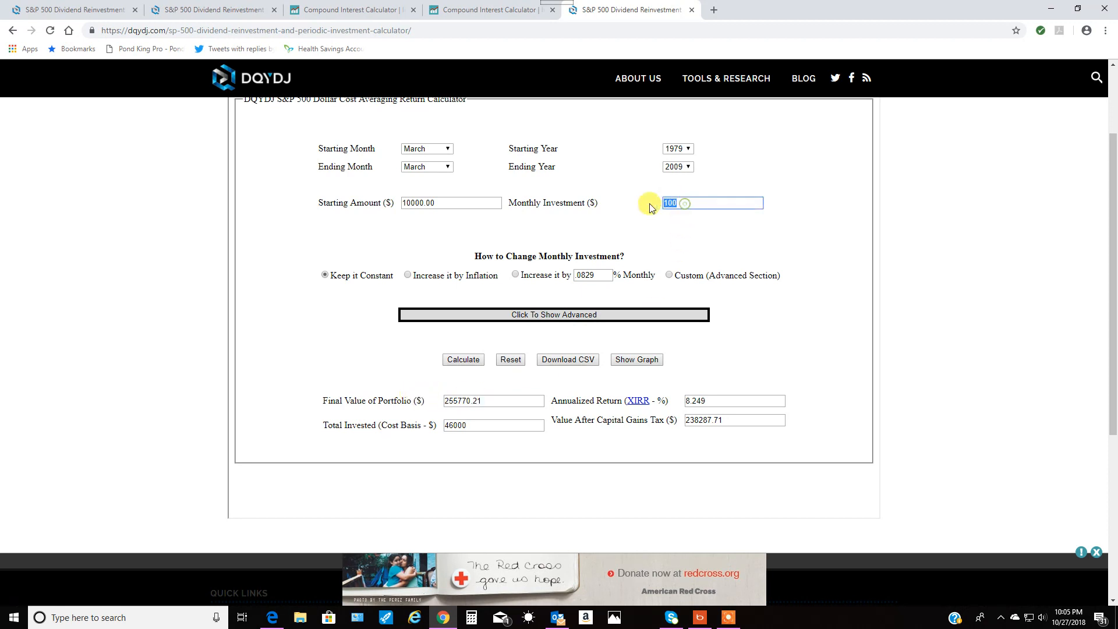
{"action": "type", "text": "200"}
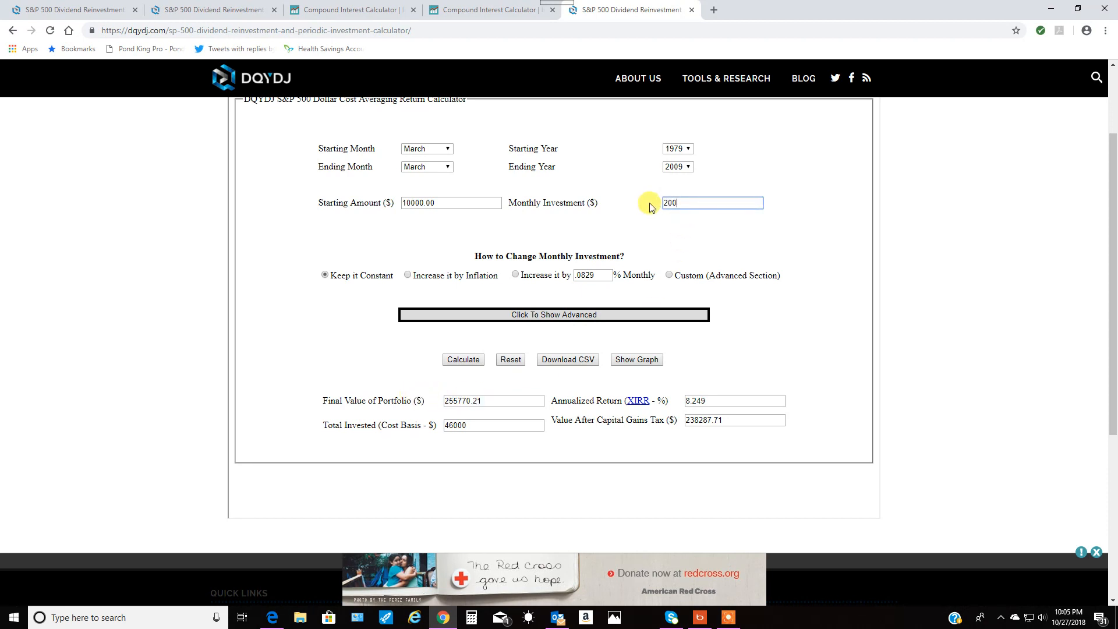
{"action": "left_click", "coordinate": [463, 359]}
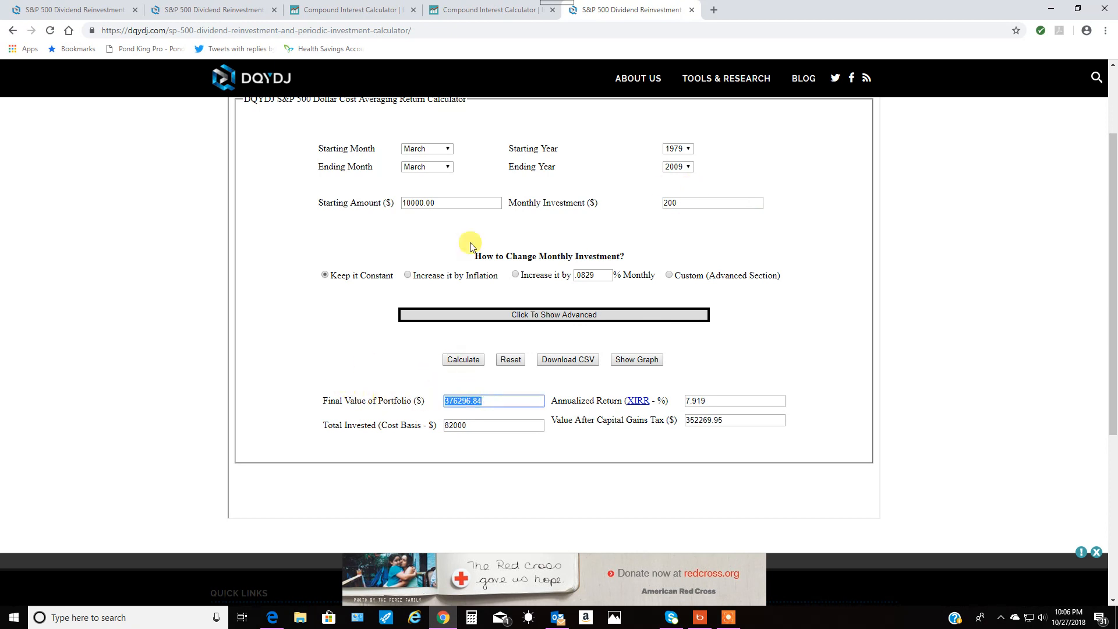
{"action": "mouse_move", "coordinate": [284, 326]}
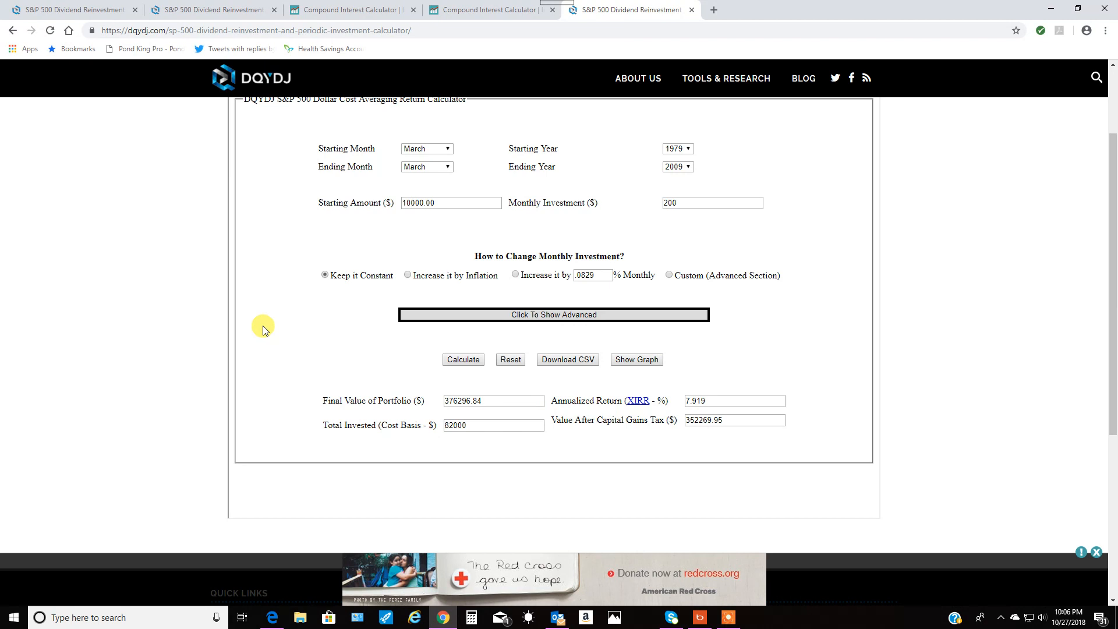
{"action": "mouse_move", "coordinate": [304, 331]}
{"action": "type", "text": "0"}
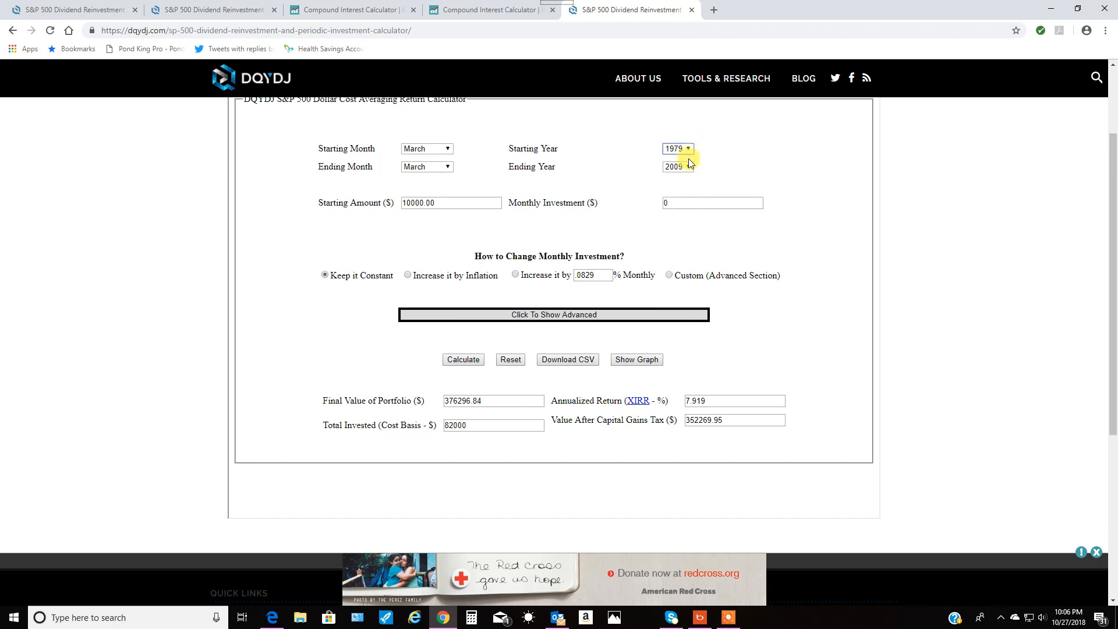
Step: Bring up the starting-year list to move the investment start to 1969
{"action": "left_click", "coordinate": [677, 149]}
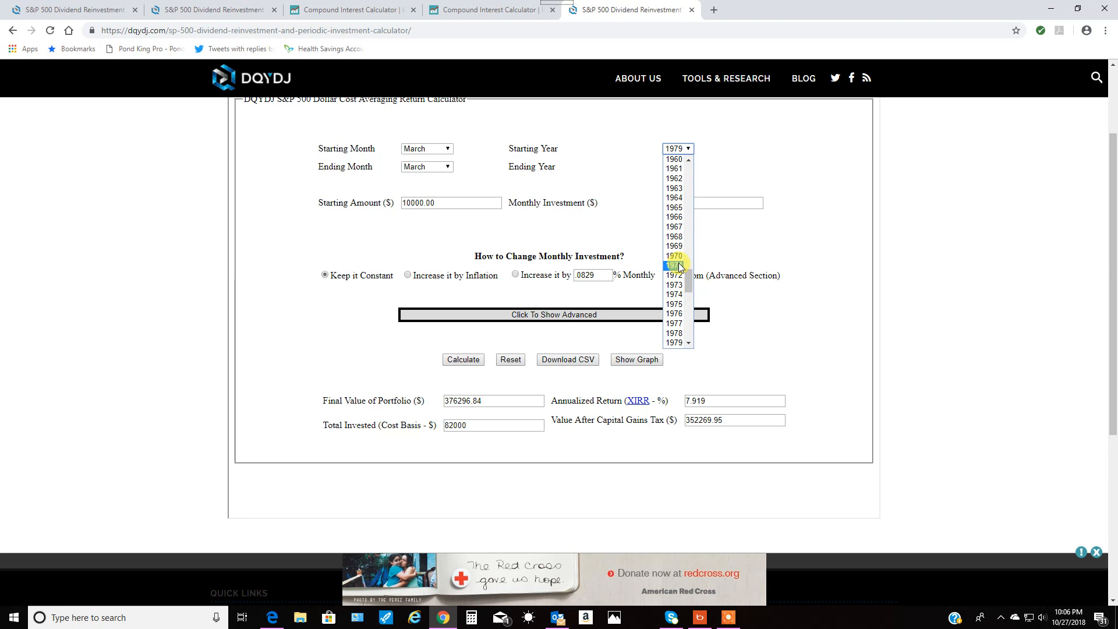
{"action": "mouse_move", "coordinate": [674, 246]}
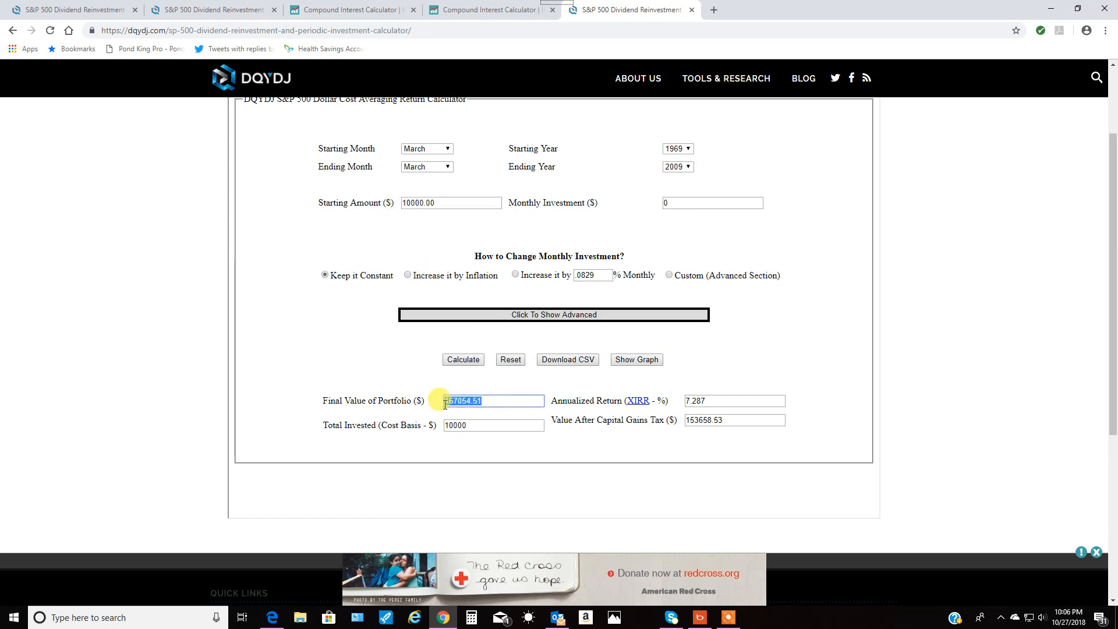
{"action": "mouse_move", "coordinate": [625, 313]}
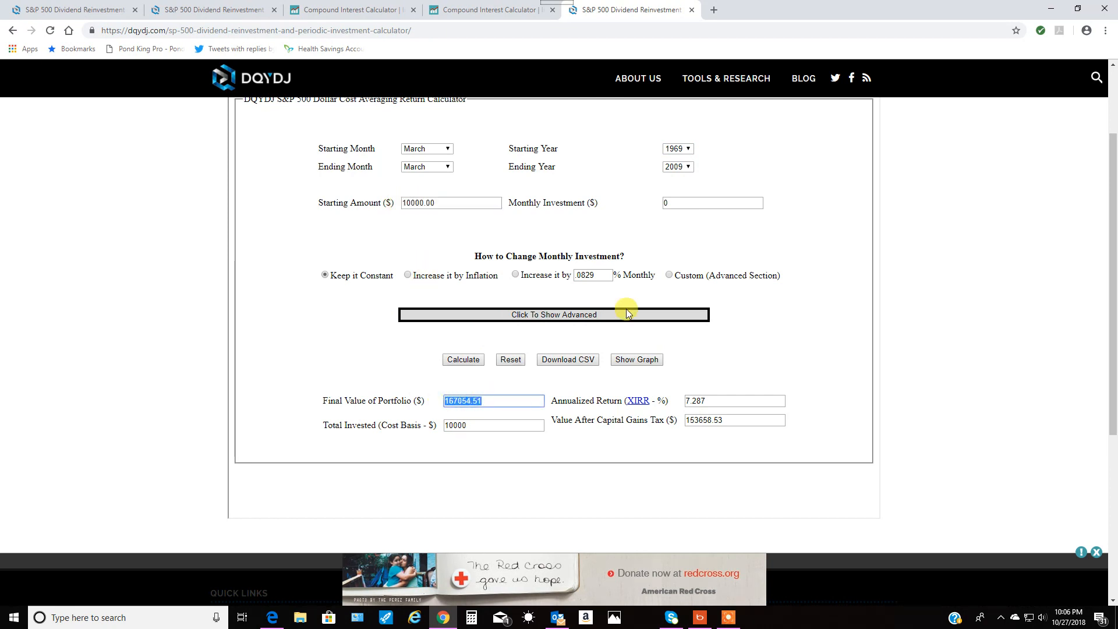
{"action": "mouse_move", "coordinate": [700, 204]}
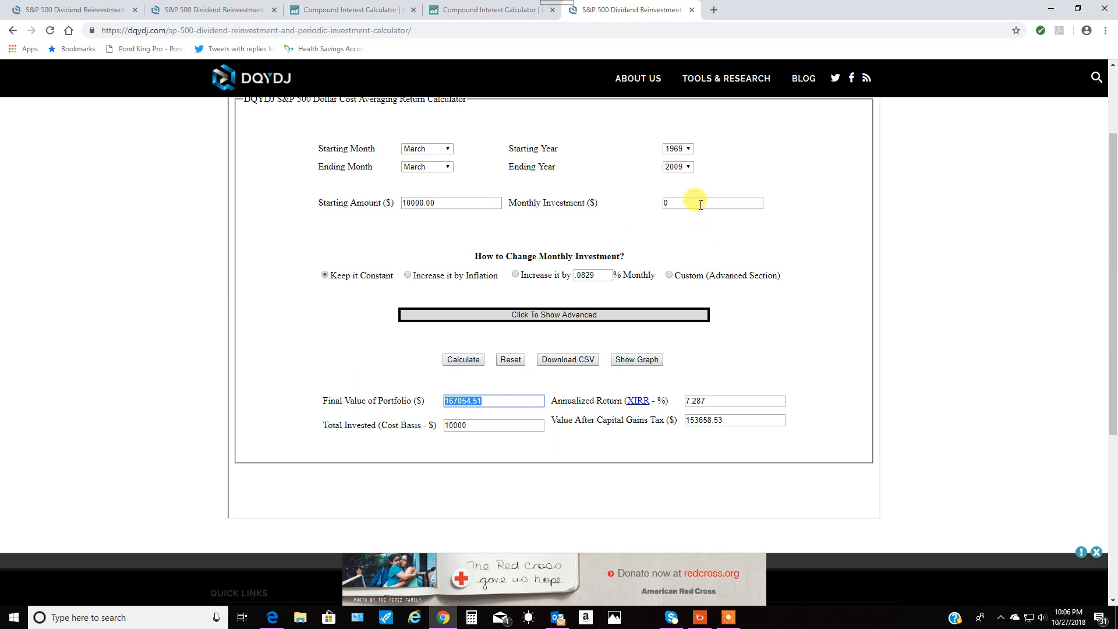
Step: Recalculate 1969–2009 with $100 monthly, giving $480,177.42 on $58,000 invested
{"action": "type", "text": "100"}
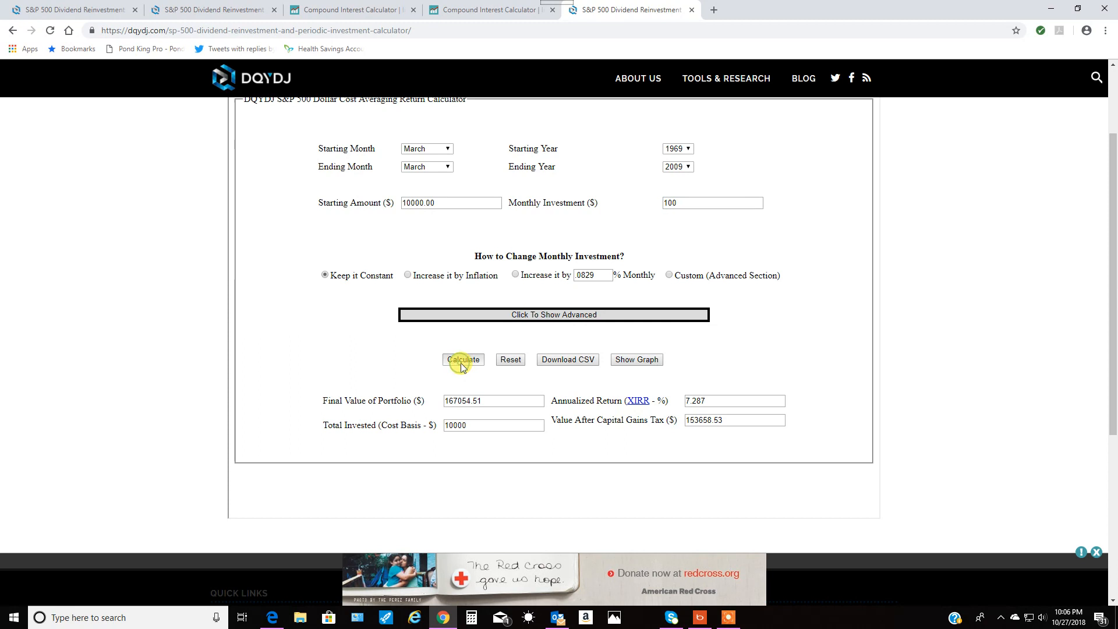
{"action": "left_click", "coordinate": [464, 359]}
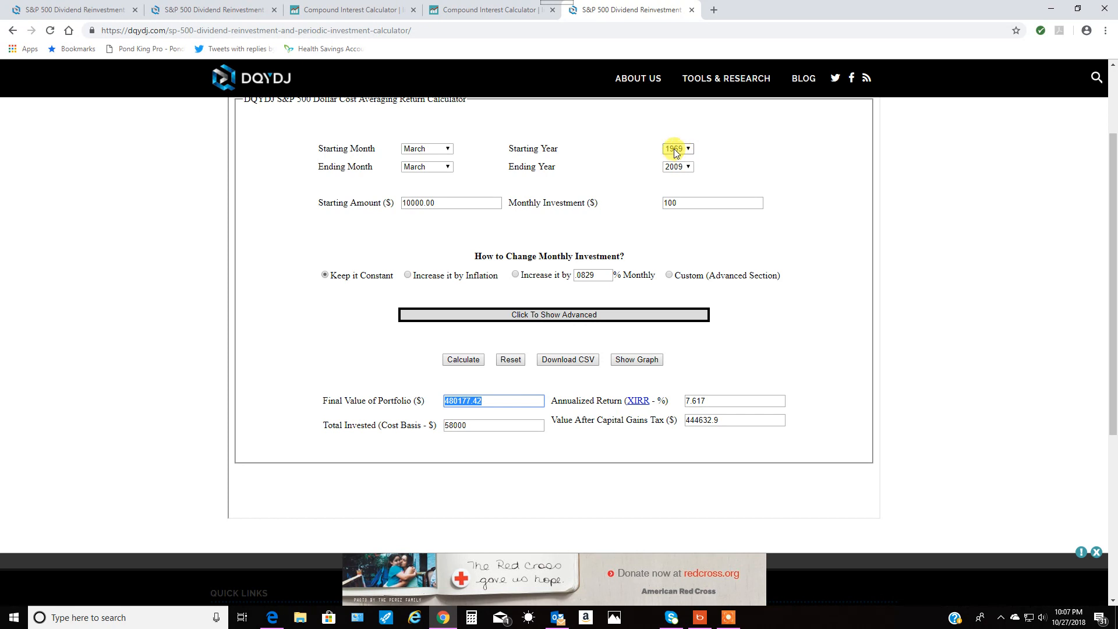
{"action": "mouse_move", "coordinate": [723, 165]}
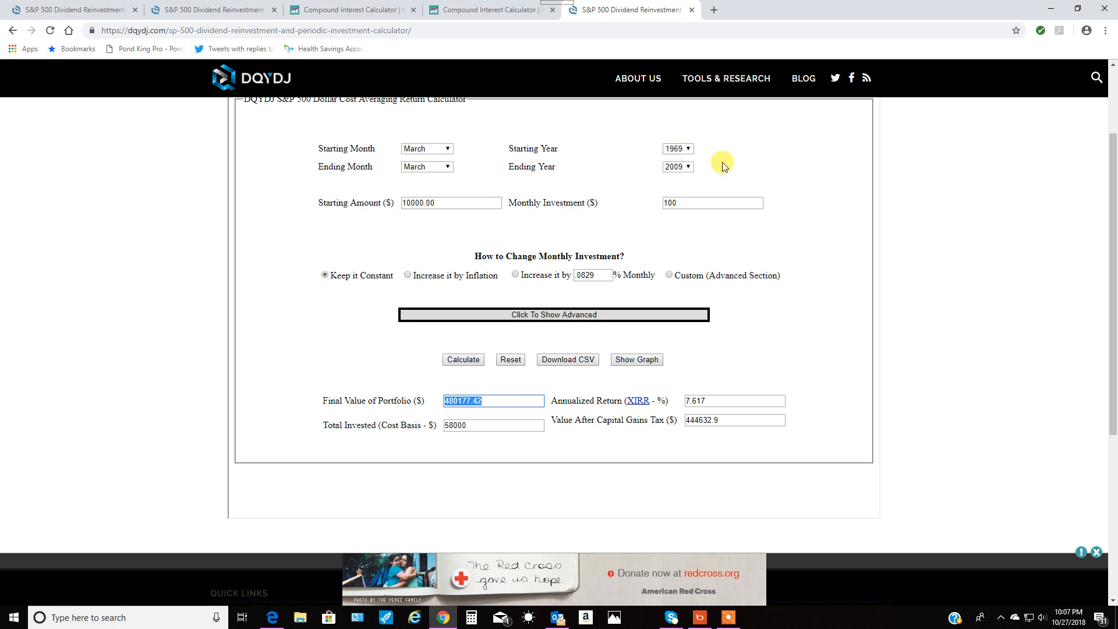
{"action": "mouse_move", "coordinate": [494, 184]}
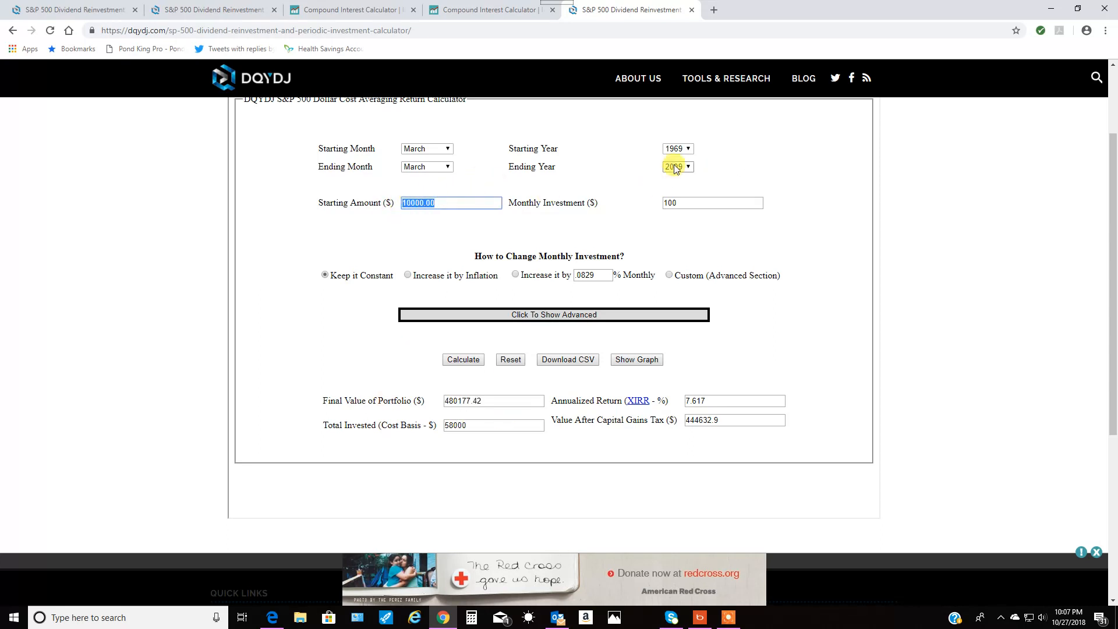
Step: Review the $100 monthly amount, final value and 2009 end year, then return to Investor.gov's 40-year result
{"action": "left_click", "coordinate": [713, 203]}
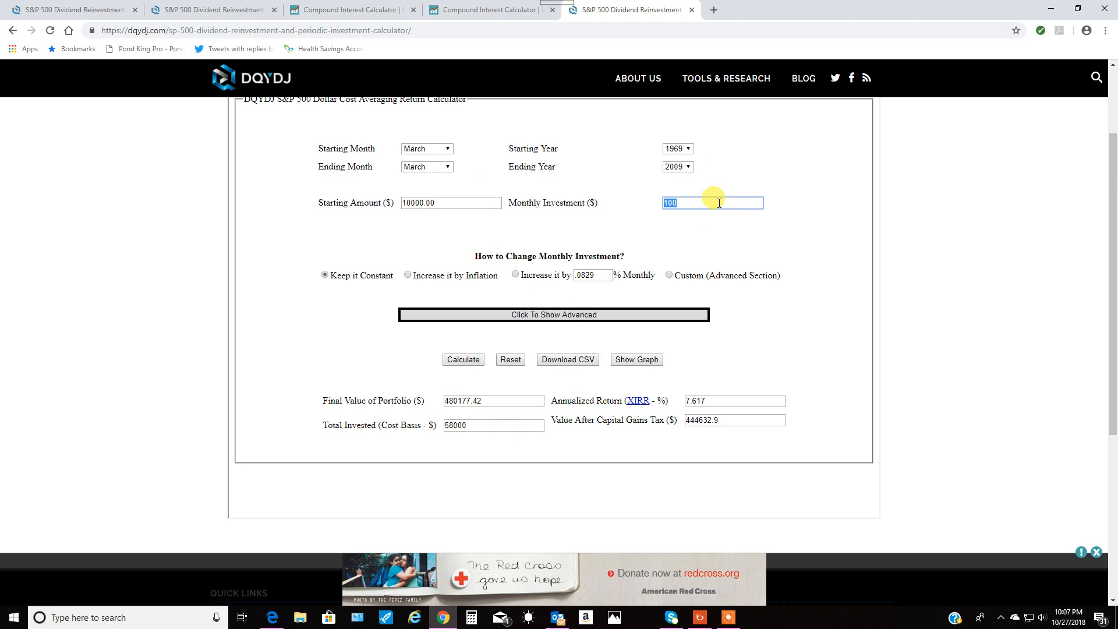
{"action": "double_click", "coordinate": [487, 401]}
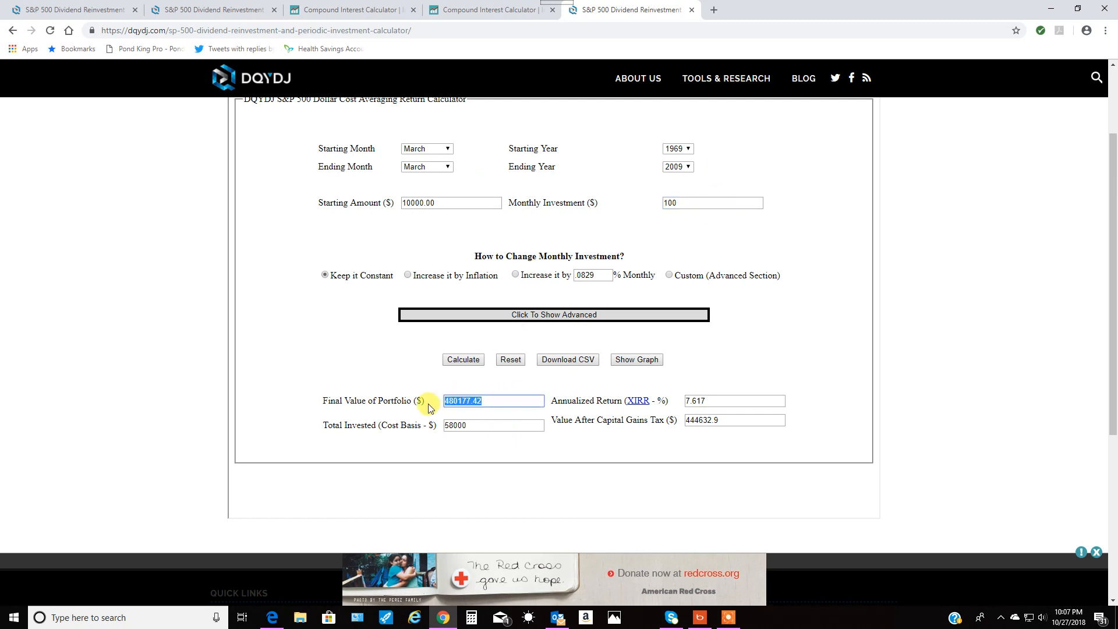
{"action": "mouse_move", "coordinate": [478, 401]}
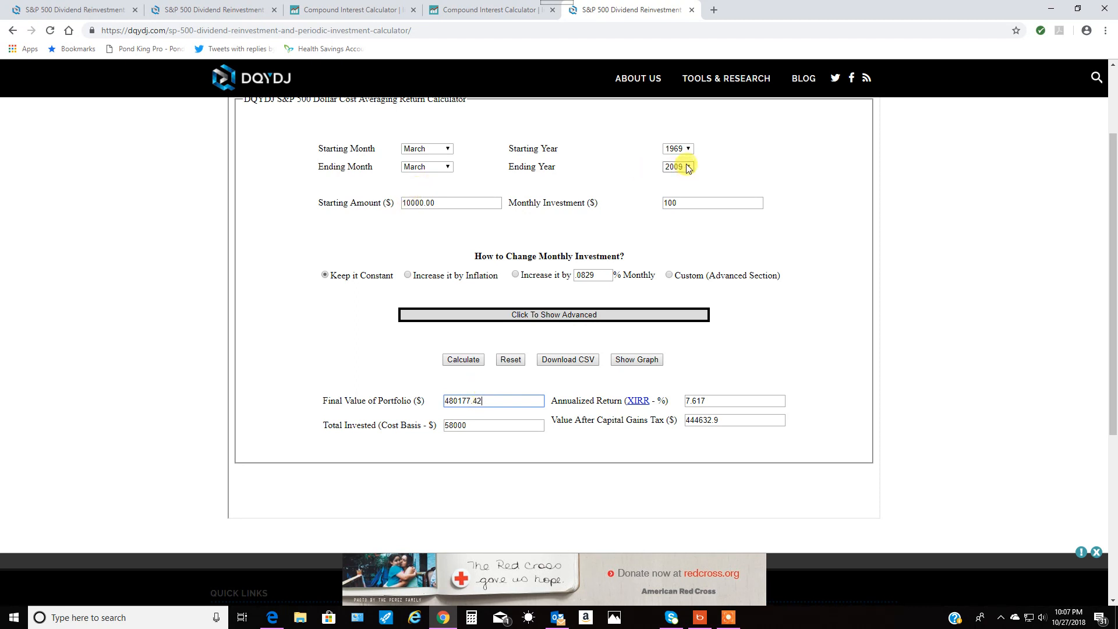
{"action": "left_click", "coordinate": [678, 168]}
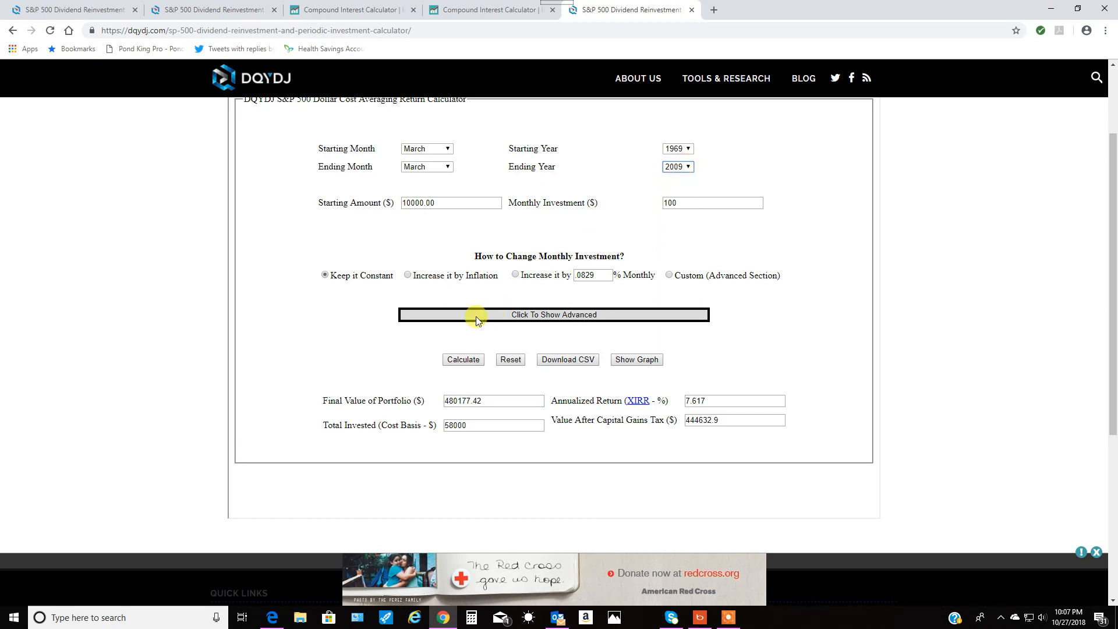
{"action": "mouse_move", "coordinate": [300, 319]}
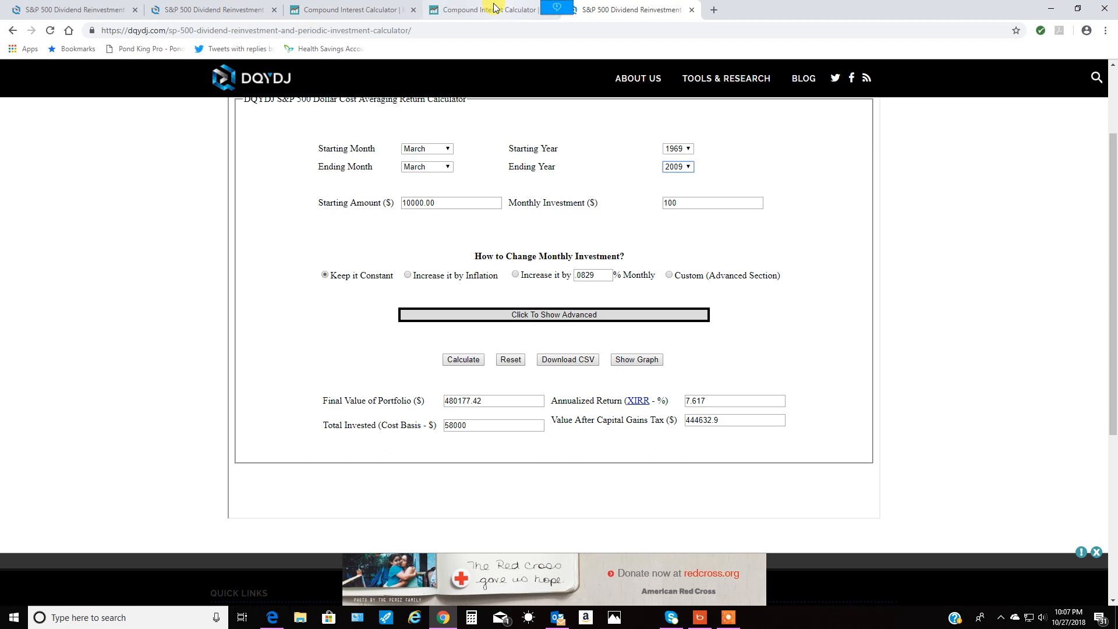
{"action": "mouse_move", "coordinate": [492, 7]}
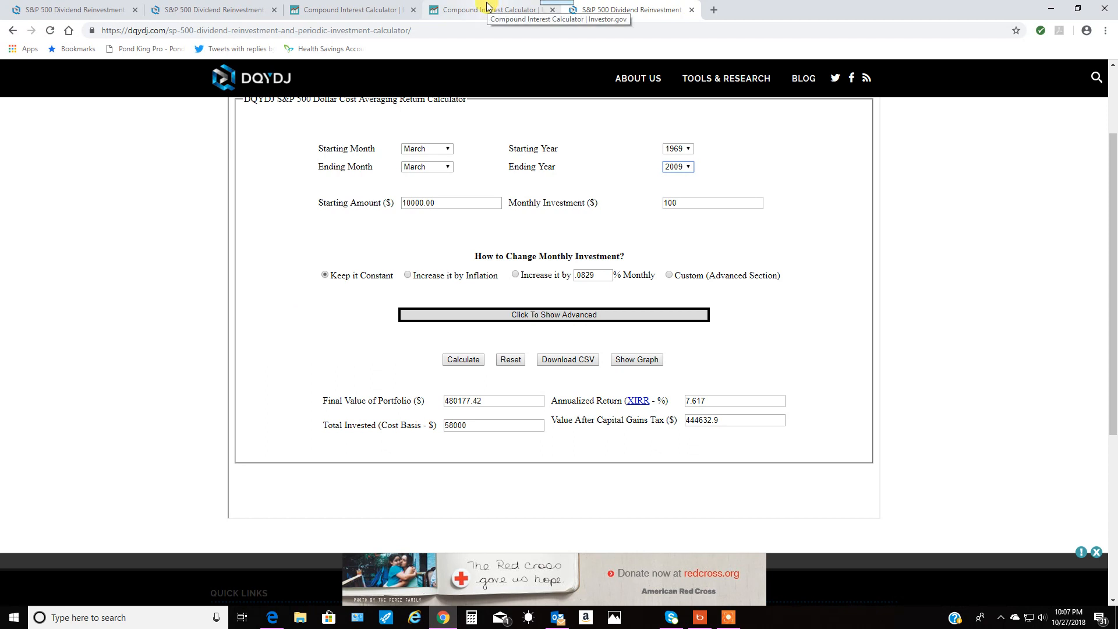
{"action": "left_click", "coordinate": [492, 10]}
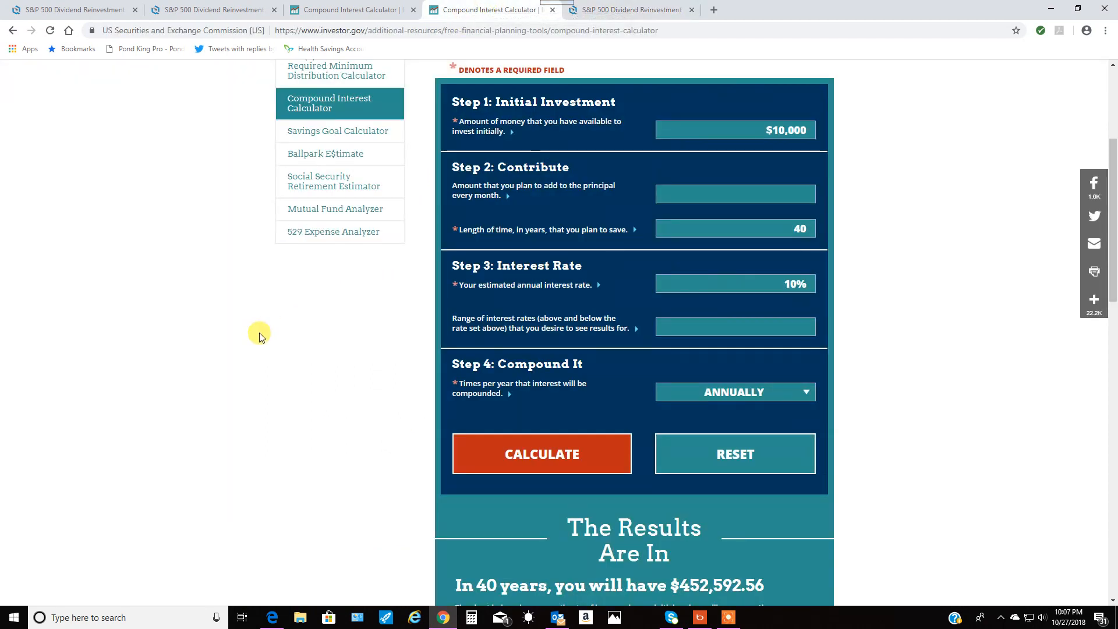